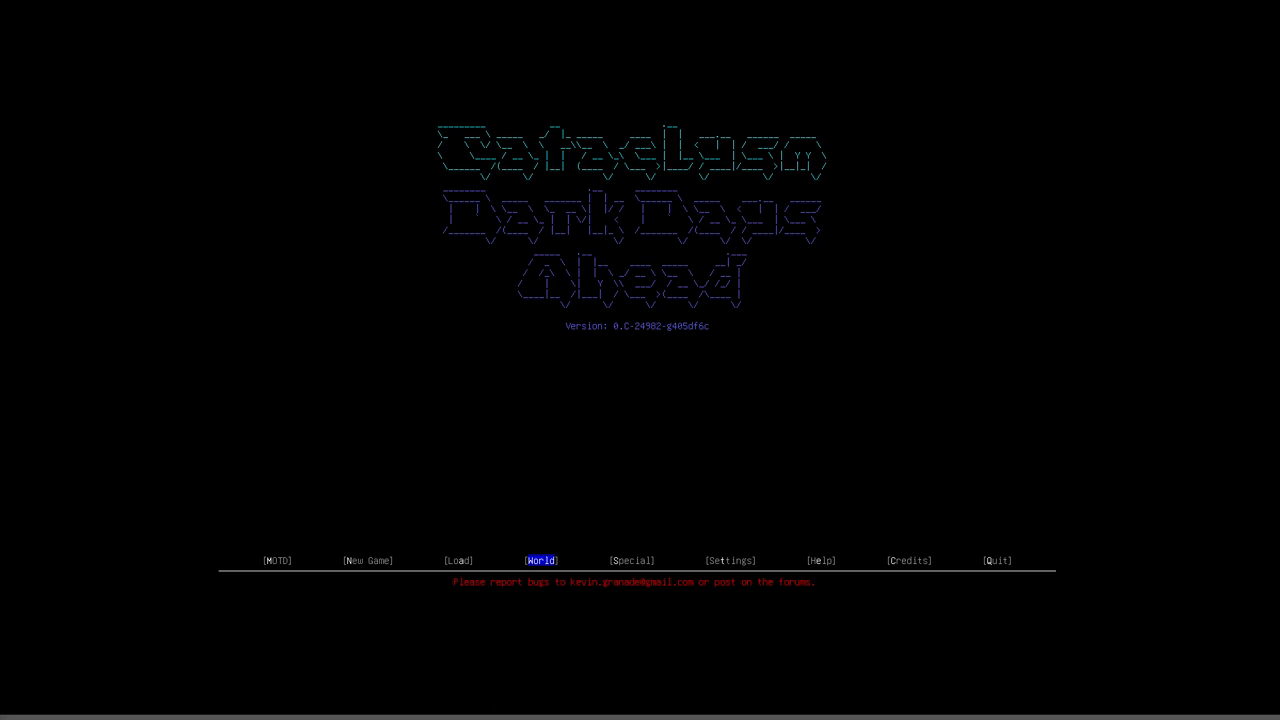
pyautogui.moveTo(421, 293)
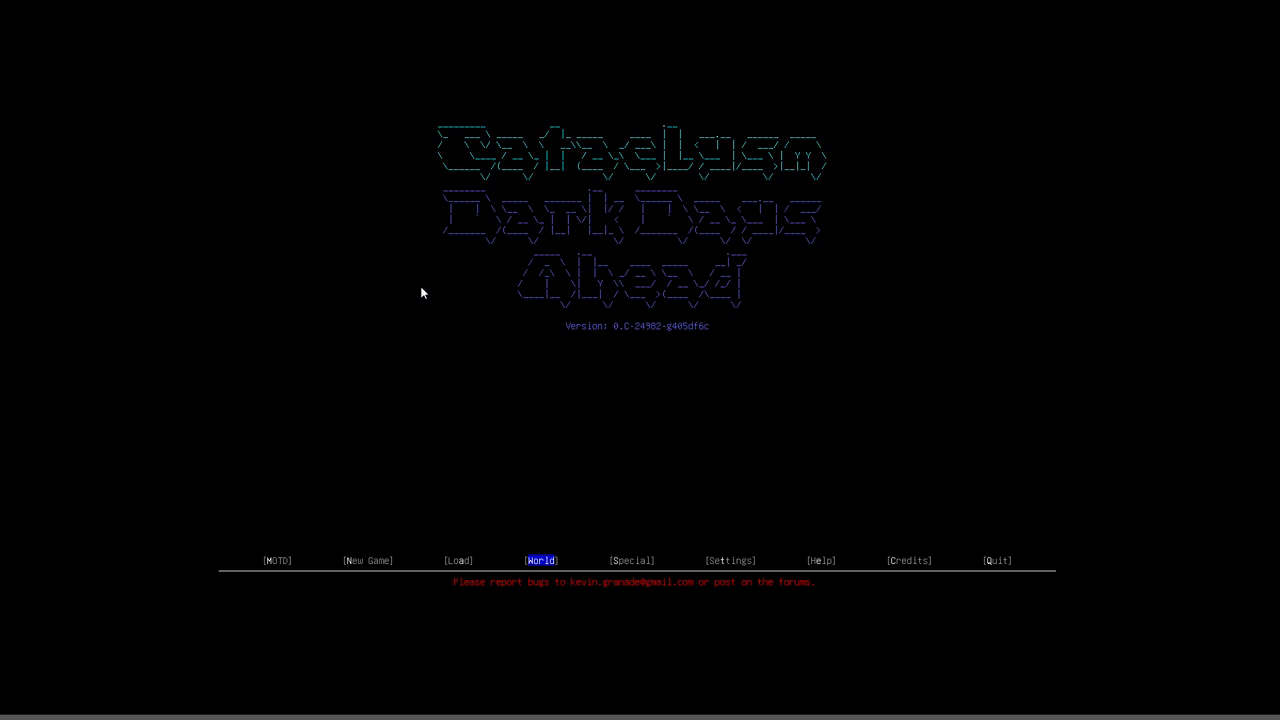
# Remove Filthy Clothing from the world's Mod Load Order.
pyautogui.click(540, 560)
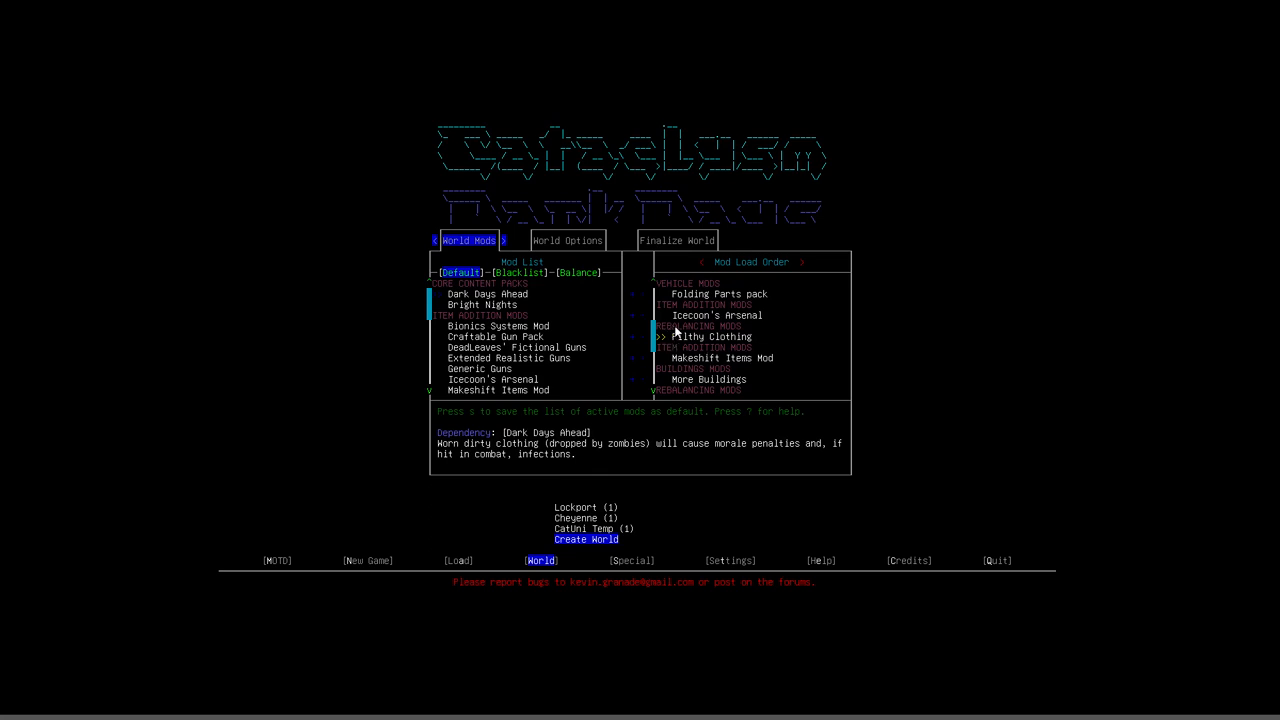
pyautogui.moveTo(693, 358)
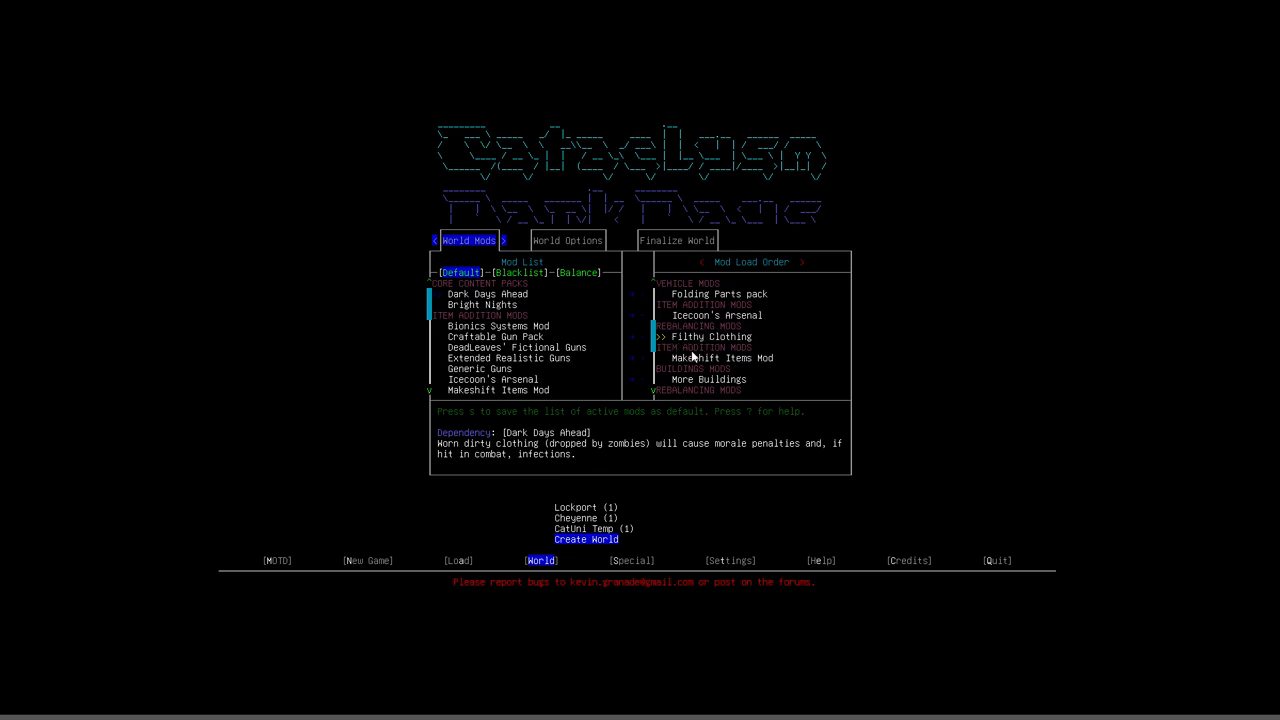
pyautogui.moveTo(750, 338)
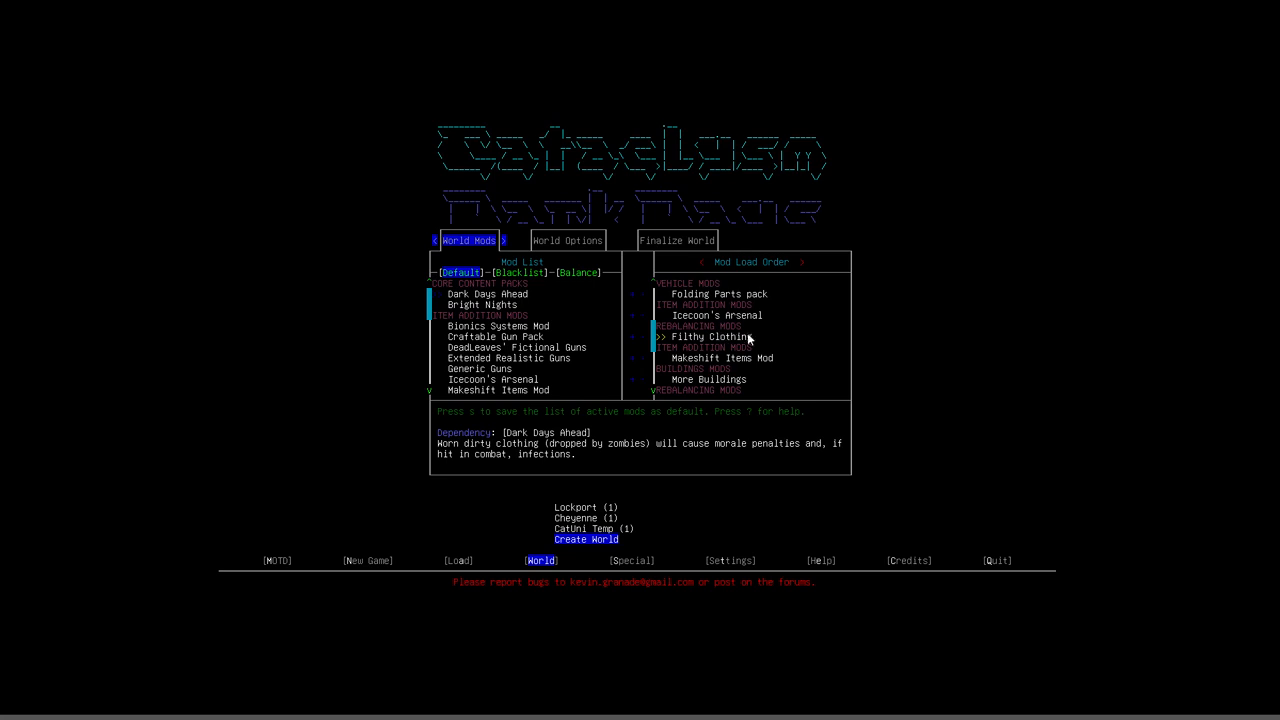
pyautogui.moveTo(771, 327)
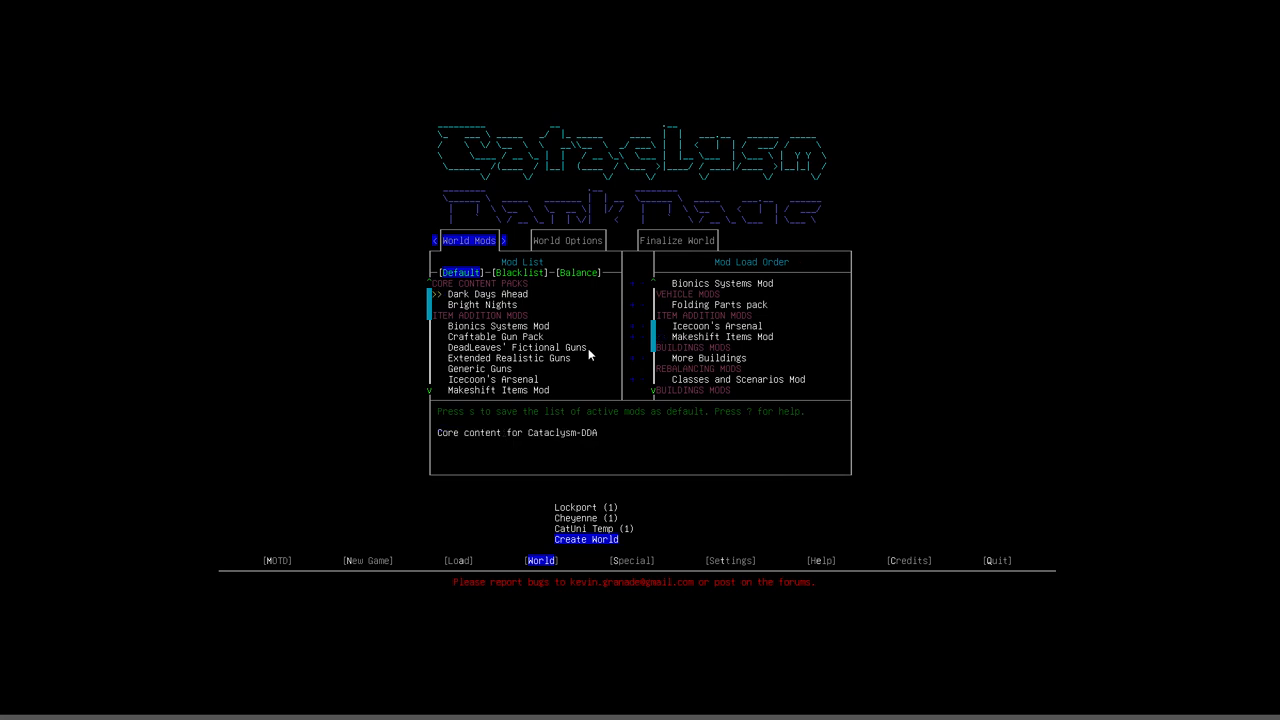
# Scroll the Balance mod list to Filthy Clothing and add it last to the load order.
pyautogui.scroll(-3)
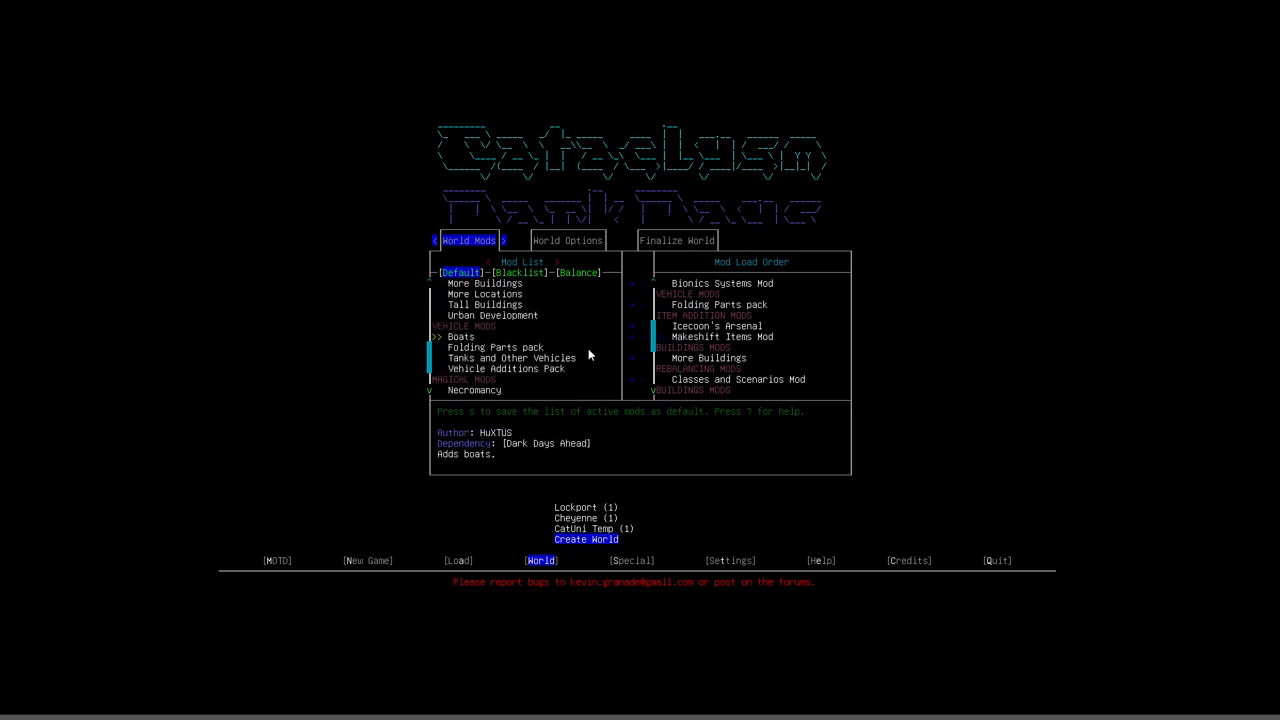
pyautogui.scroll(-3)
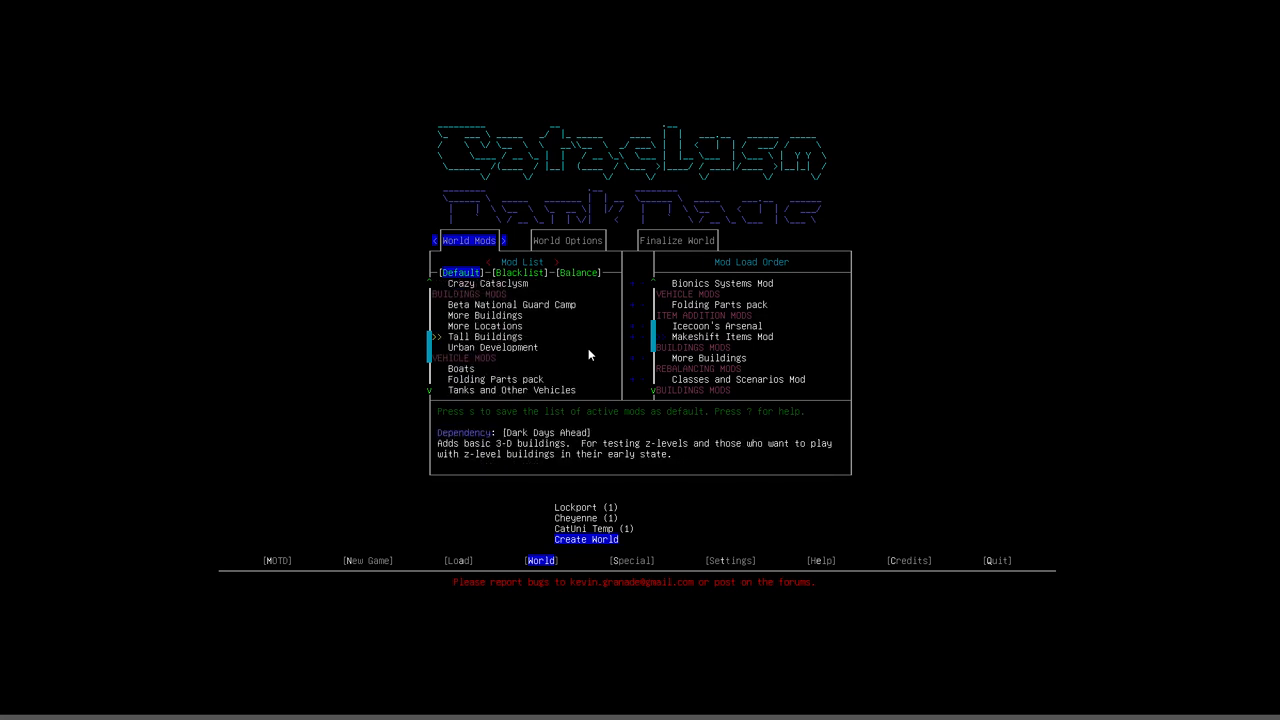
pyautogui.scroll(-3)
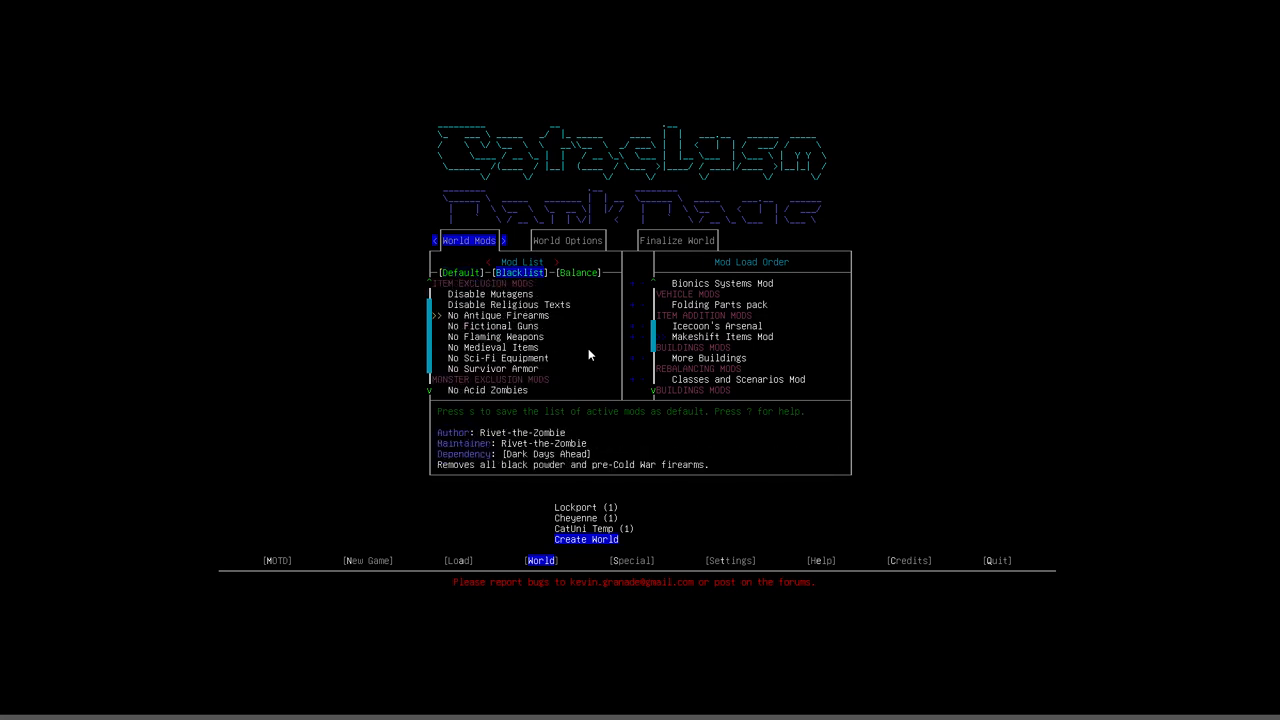
pyautogui.scroll(-3)
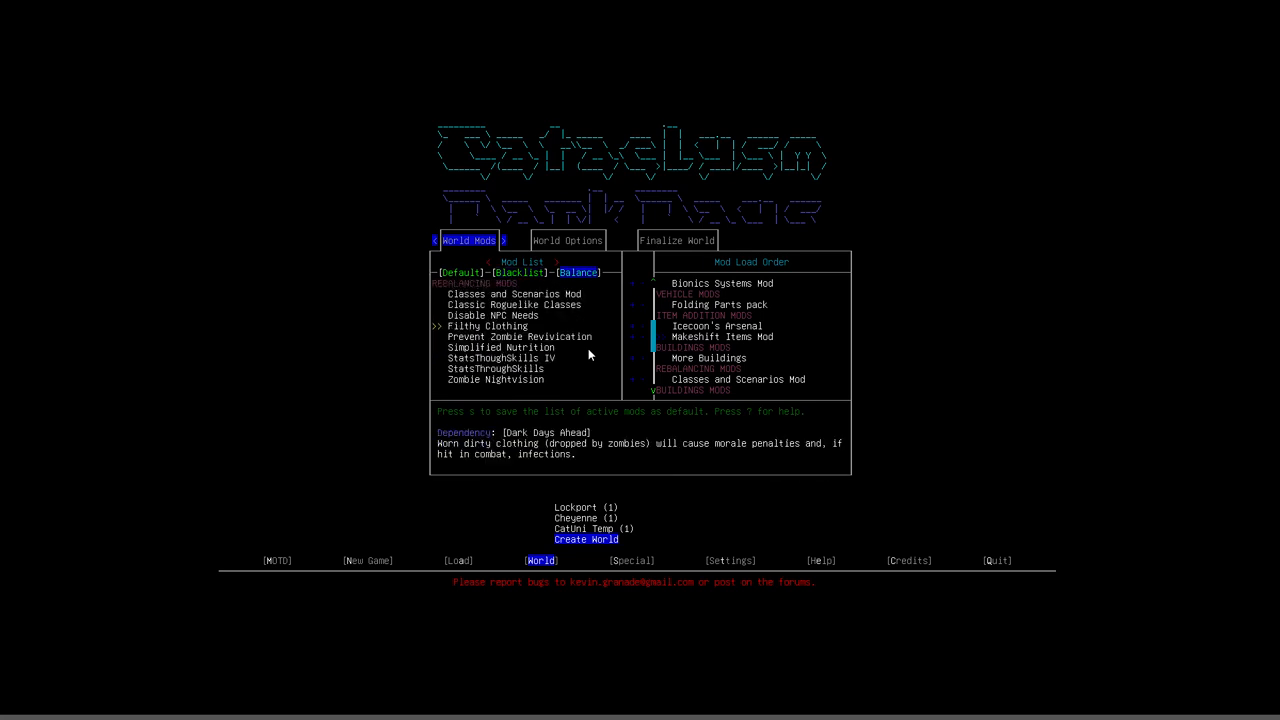
pyautogui.moveTo(580, 283)
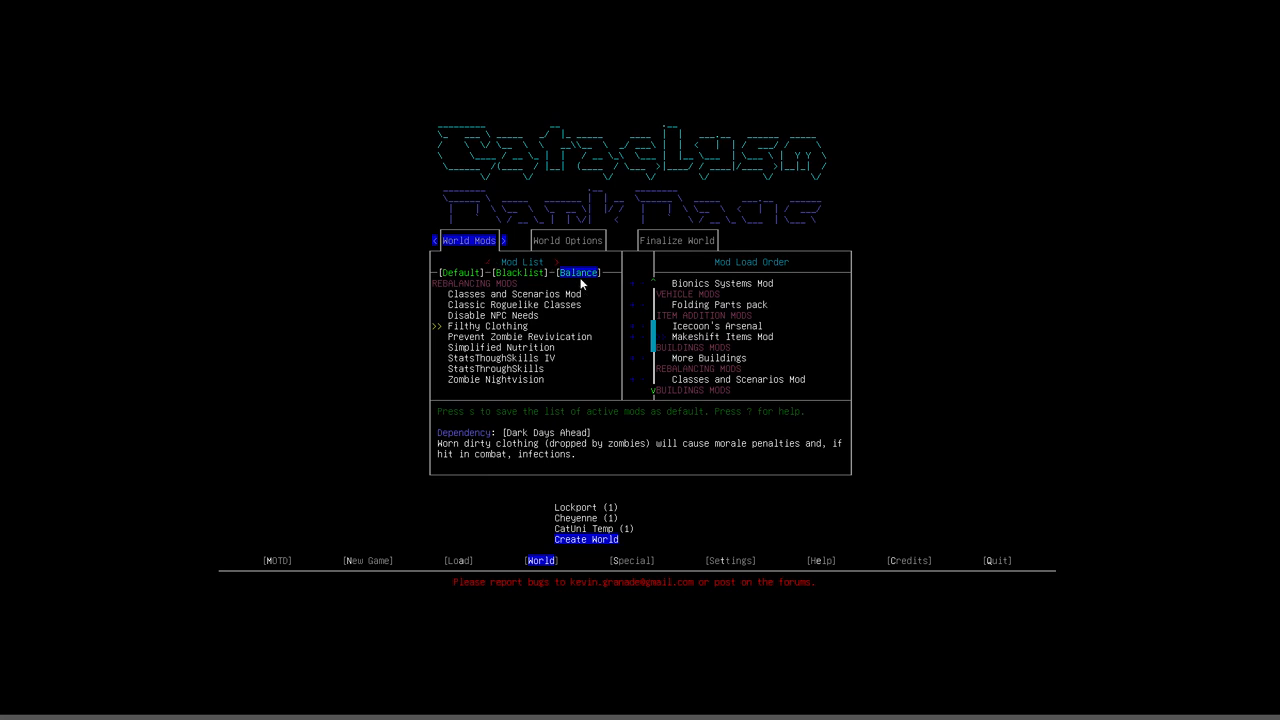
pyautogui.moveTo(605, 419)
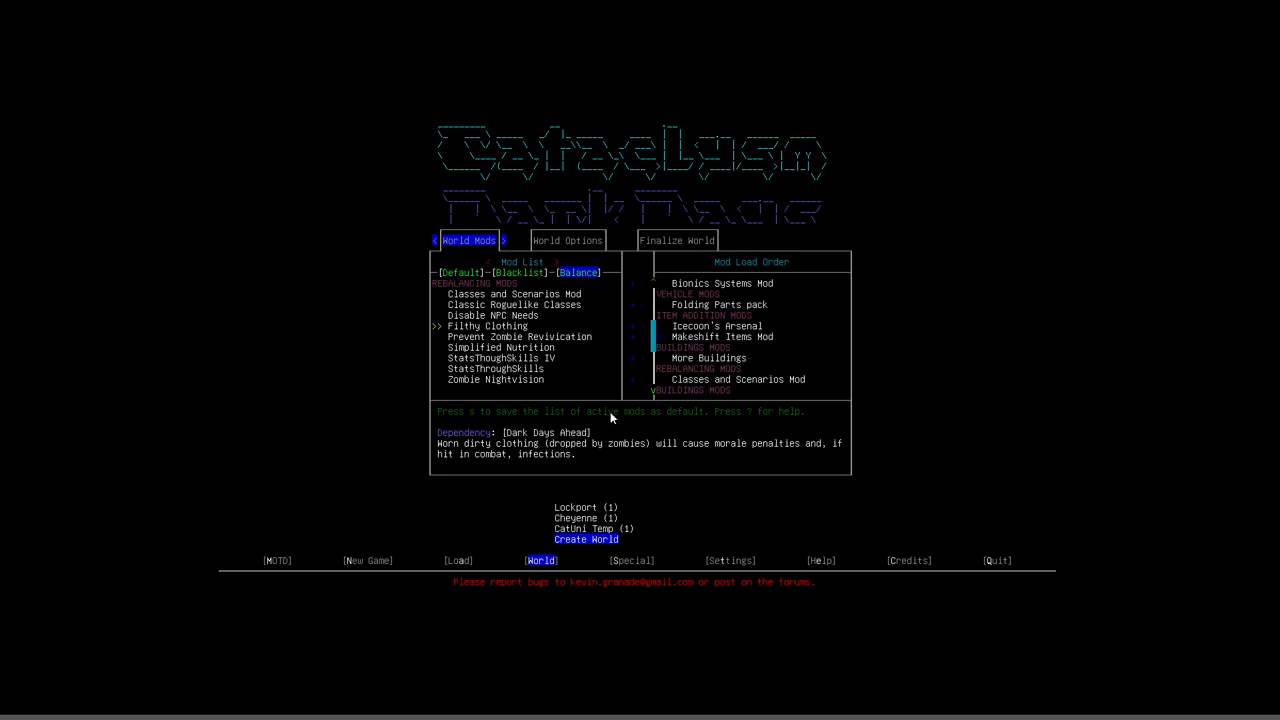
pyautogui.scroll(-3)
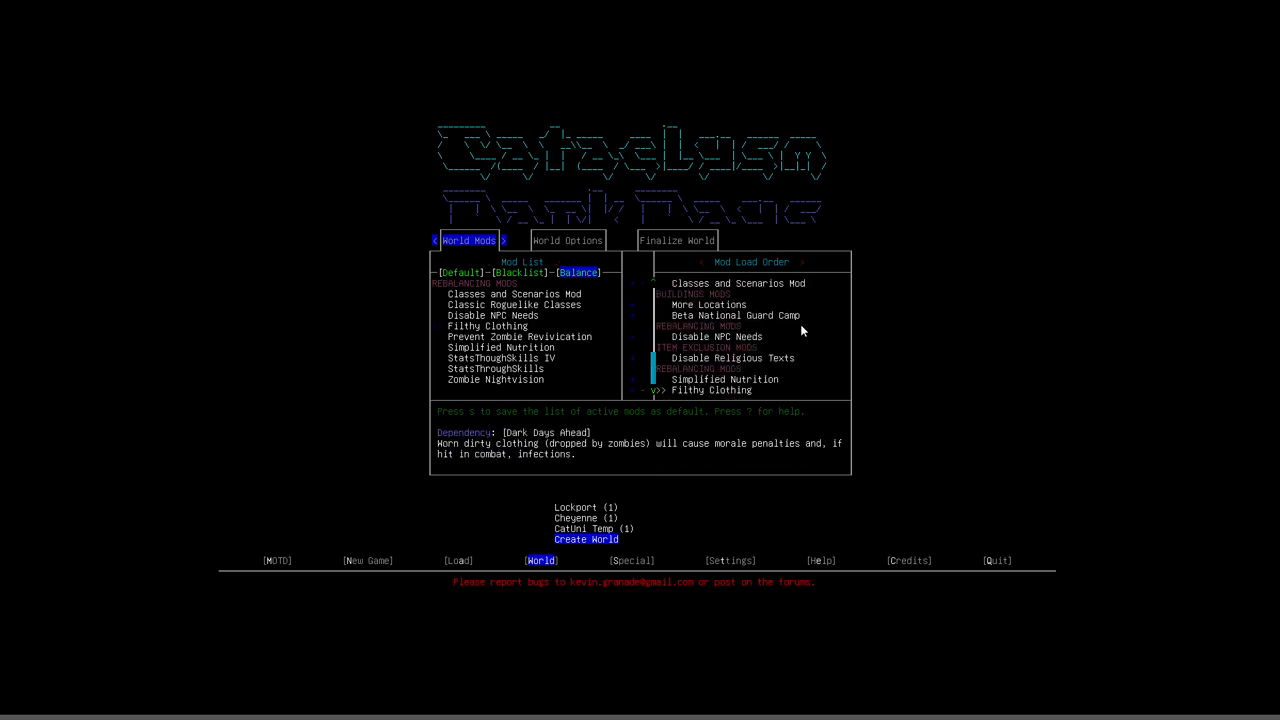
pyautogui.moveTo(690, 397)
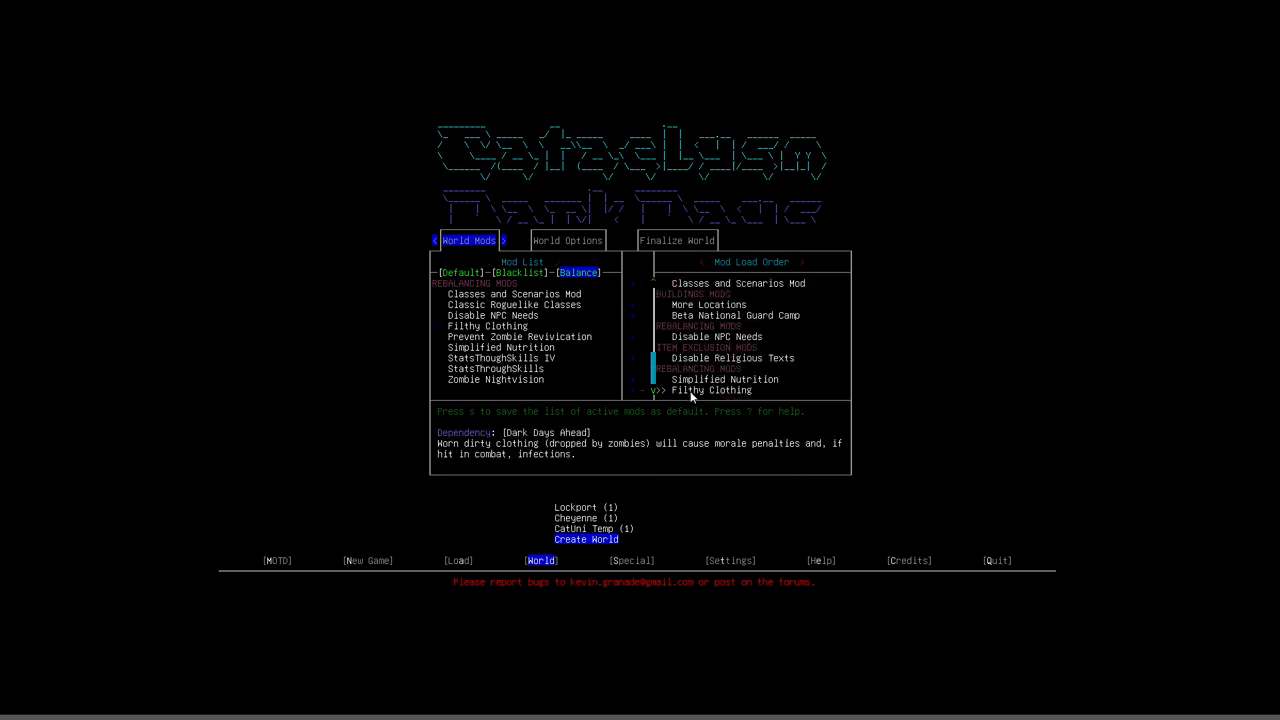
pyautogui.moveTo(708, 398)
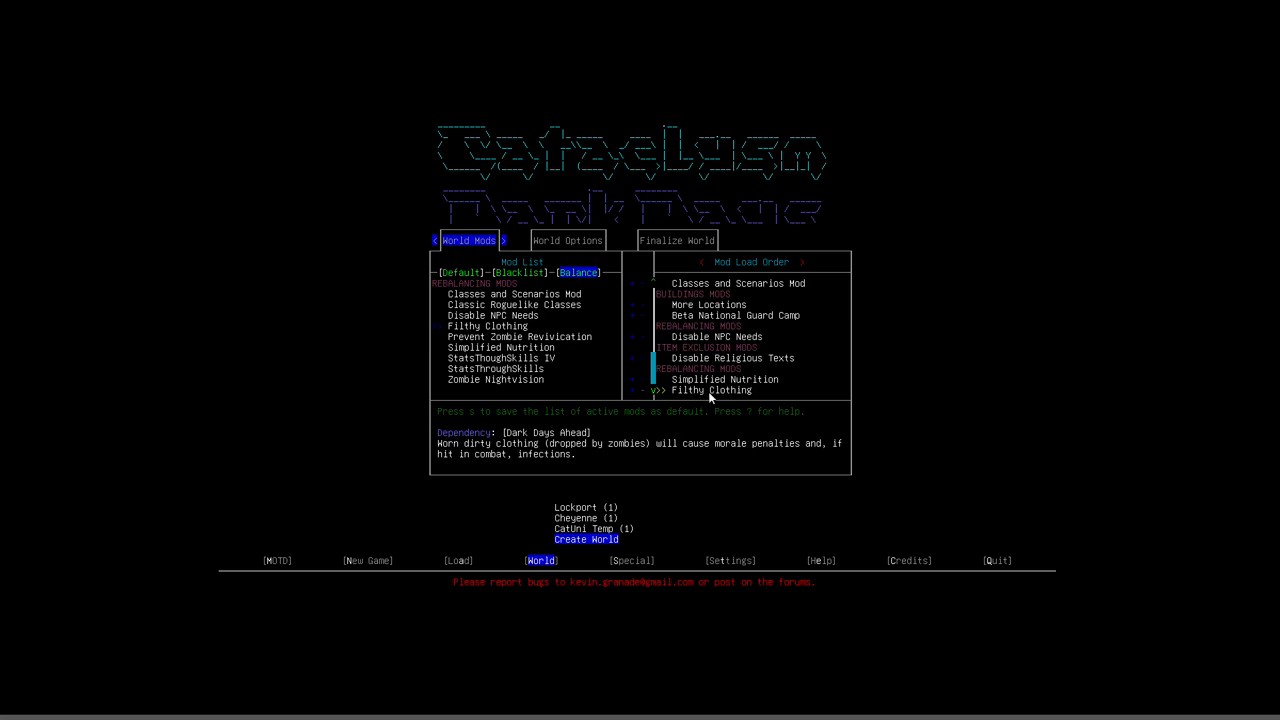
pyautogui.moveTo(719, 399)
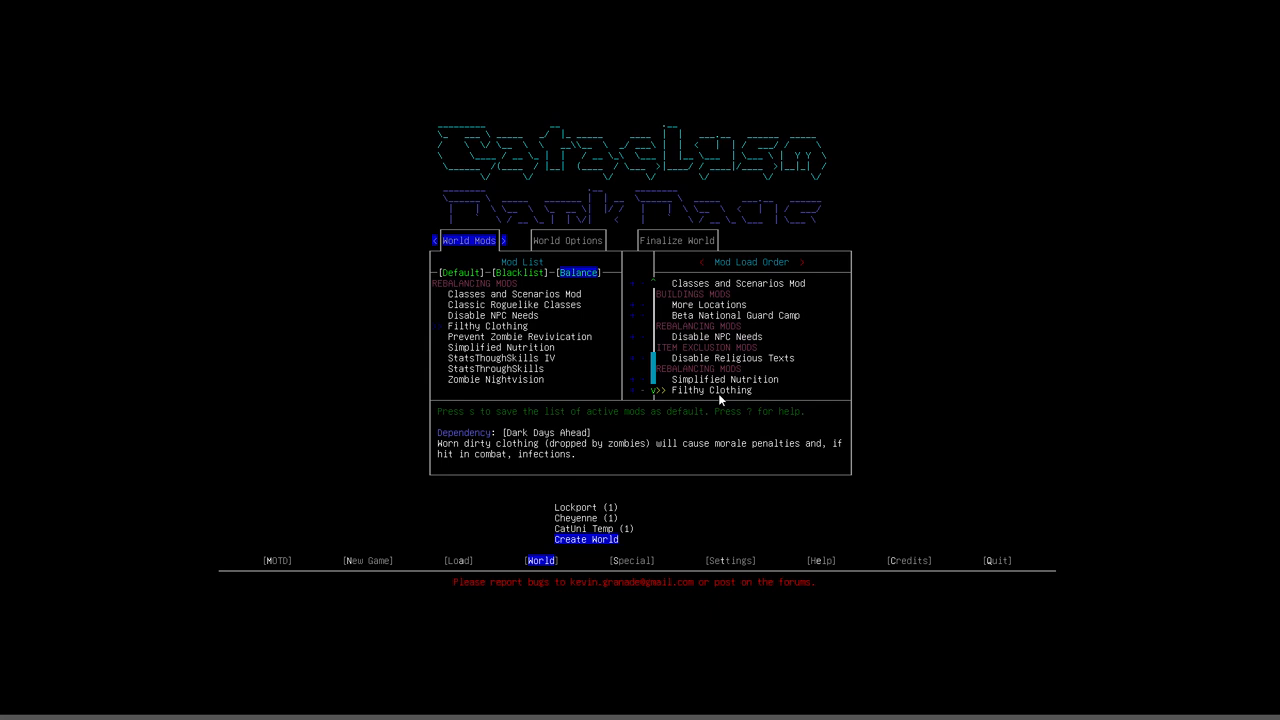
pyautogui.moveTo(718, 398)
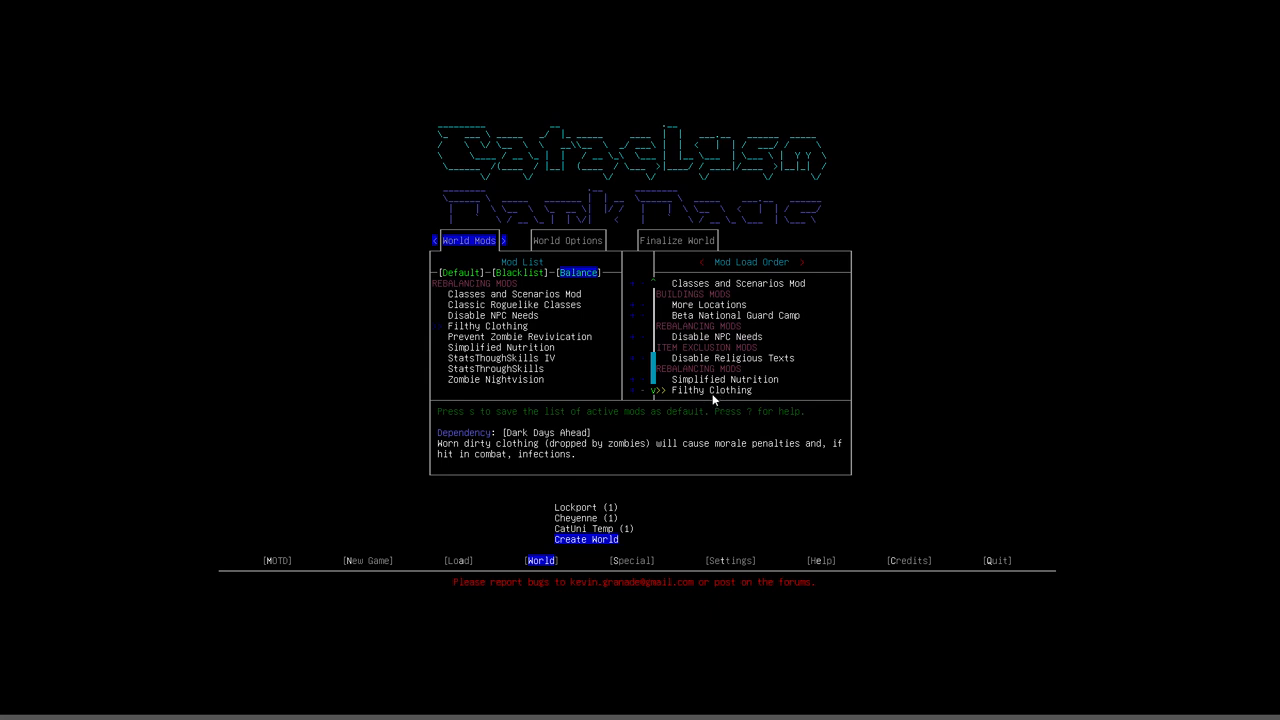
pyautogui.moveTo(757, 264)
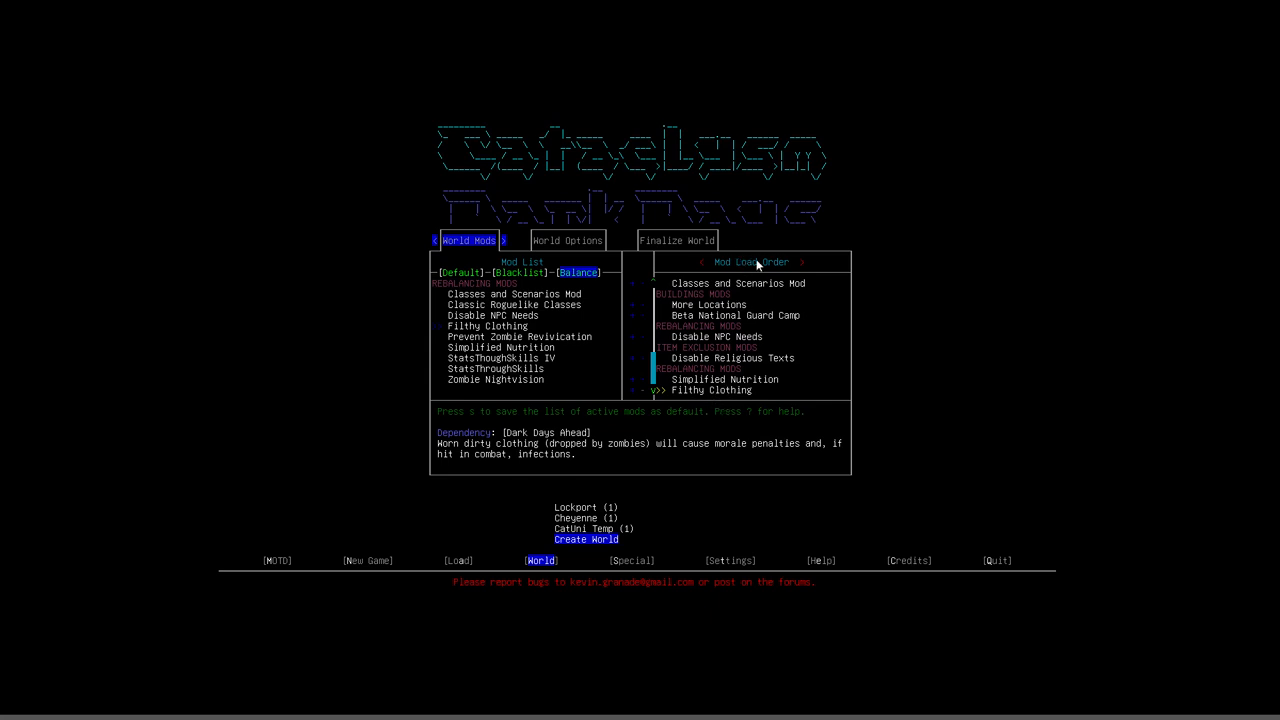
# Finish world setup and load the saved character from the main menu.
pyautogui.click(460, 272)
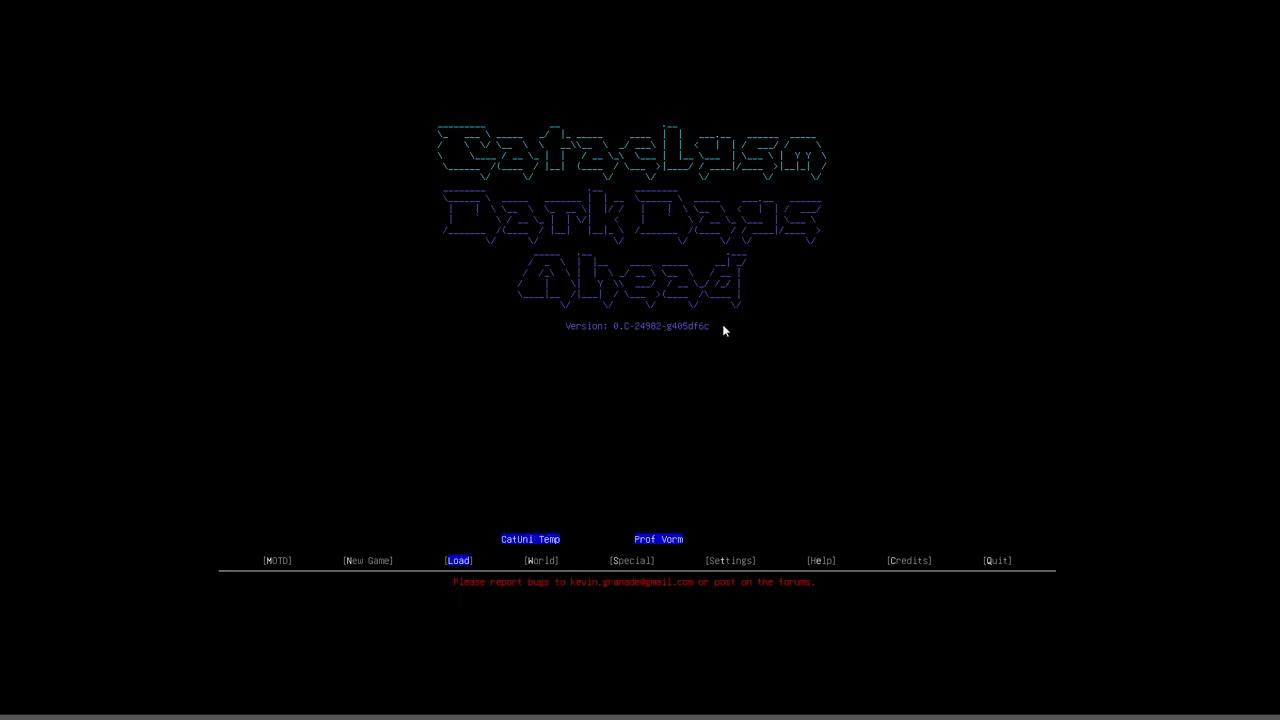
pyautogui.click(458, 560)
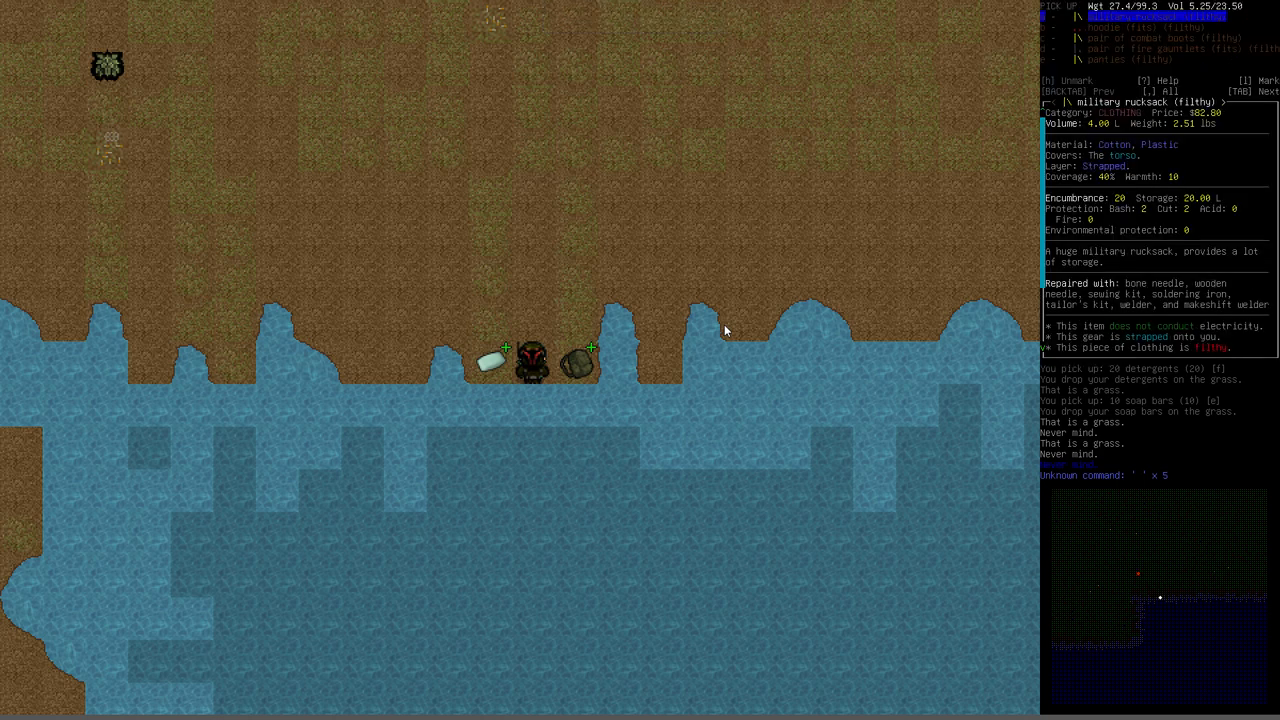
pyautogui.moveTo(1117, 57)
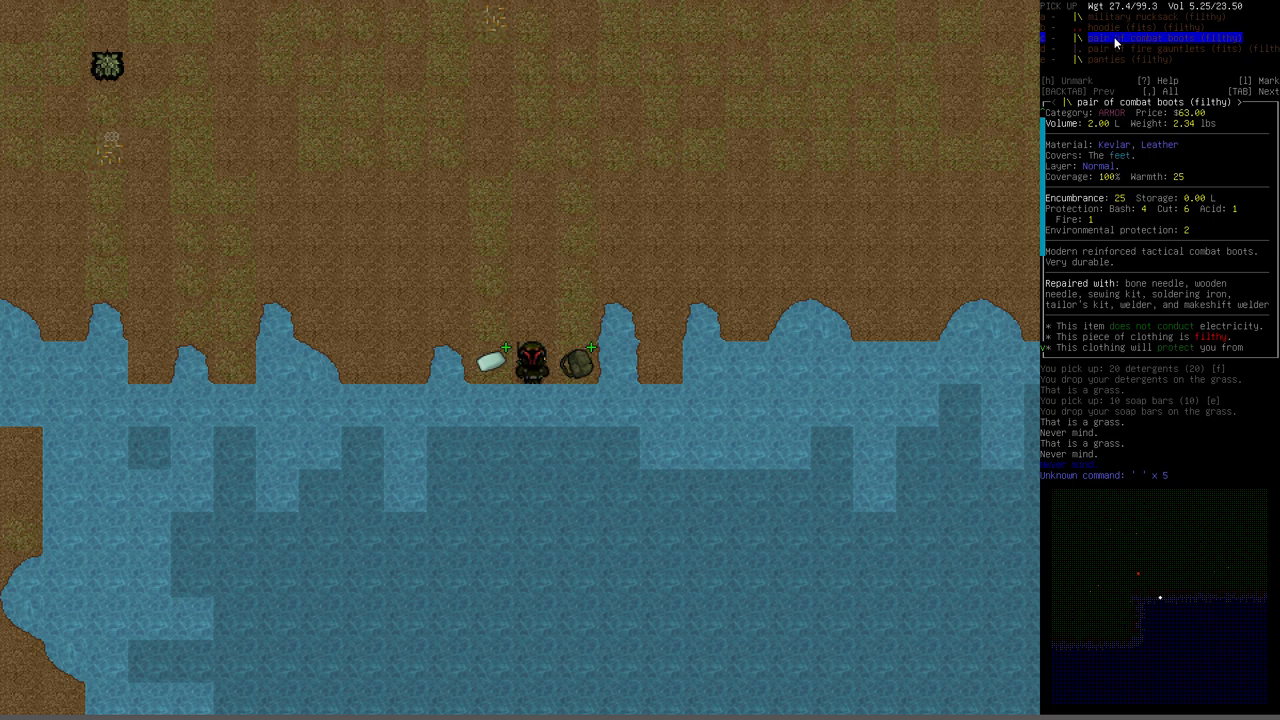
pyautogui.moveTo(1124, 14)
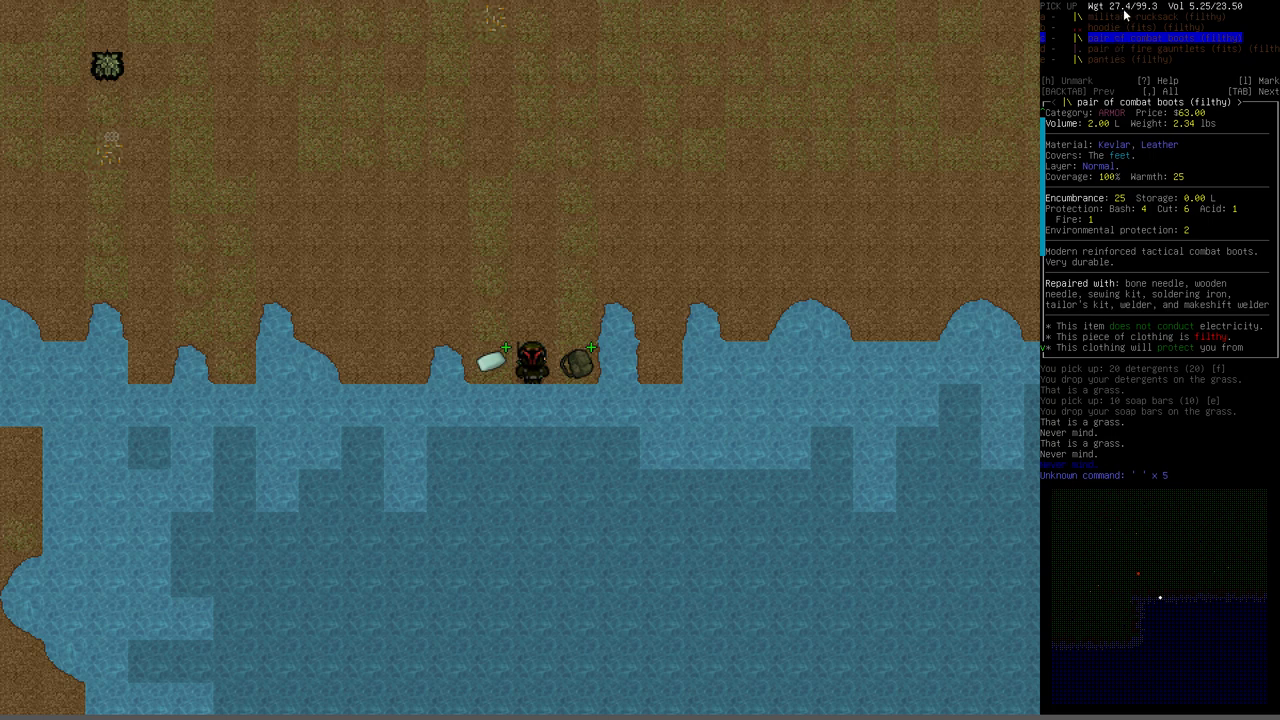
pyautogui.moveTo(1117, 48)
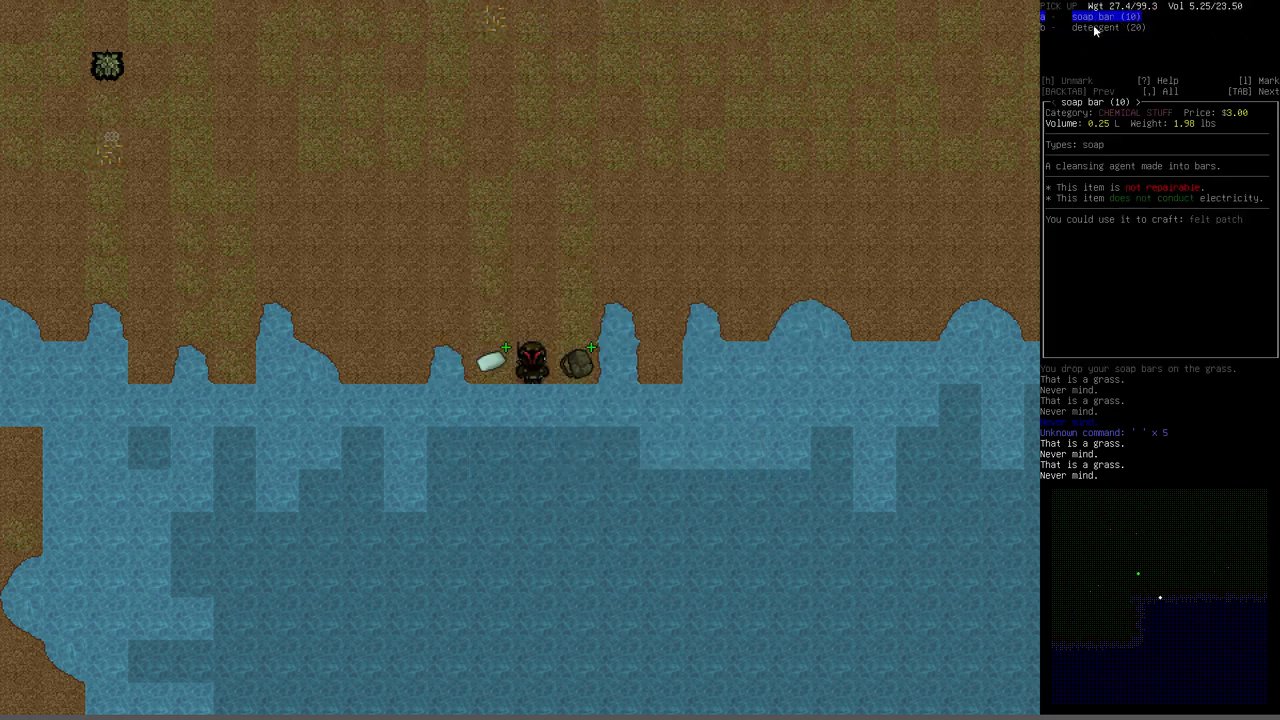
pyautogui.moveTo(1170, 86)
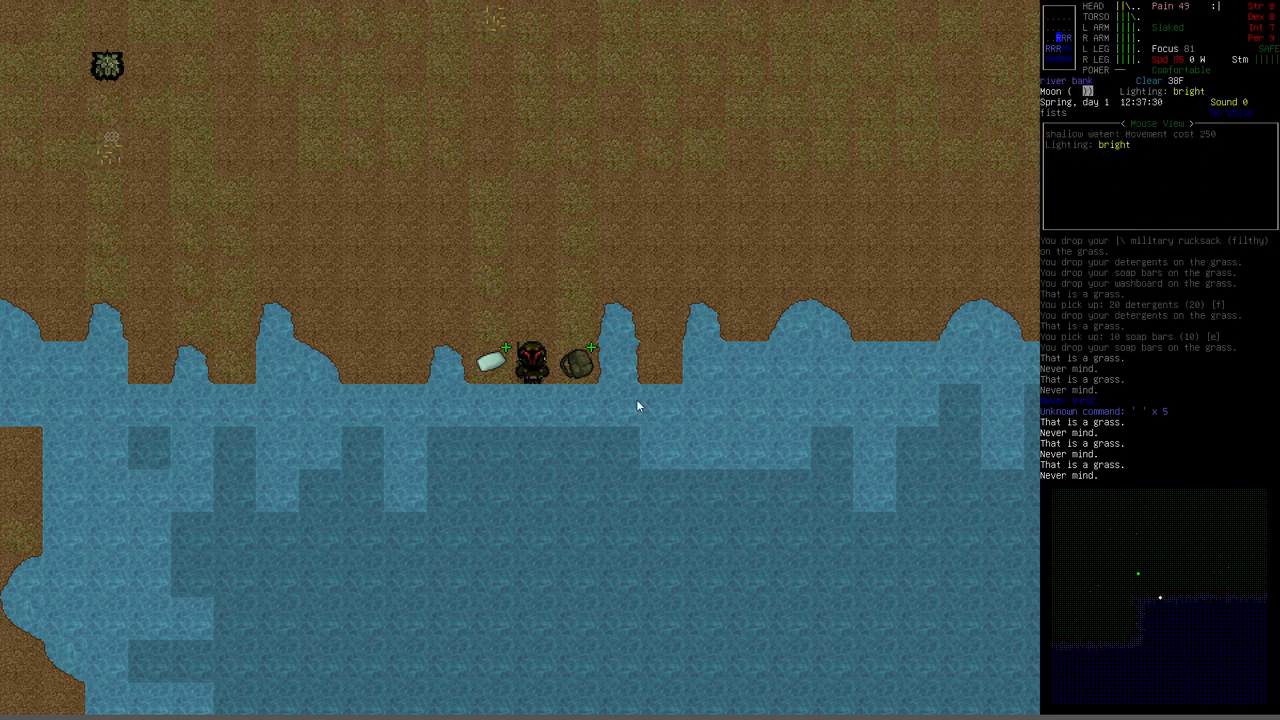
pyautogui.moveTo(505, 436)
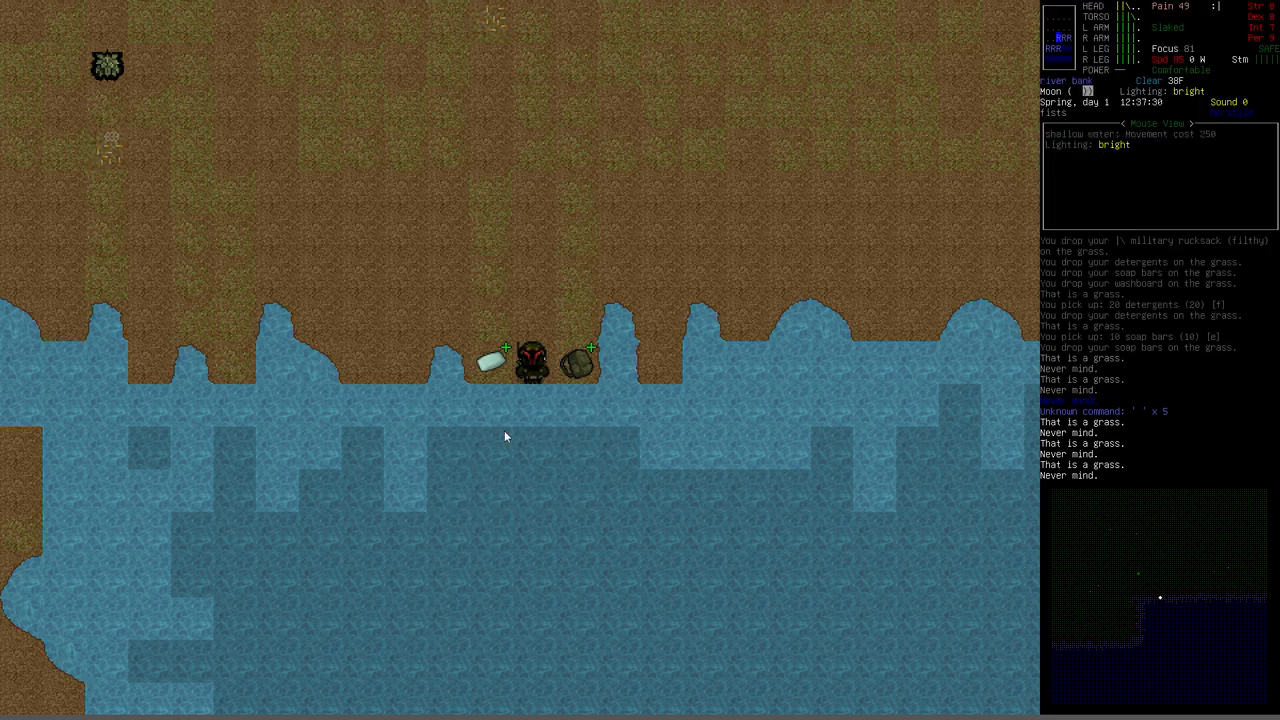
pyautogui.moveTo(659, 452)
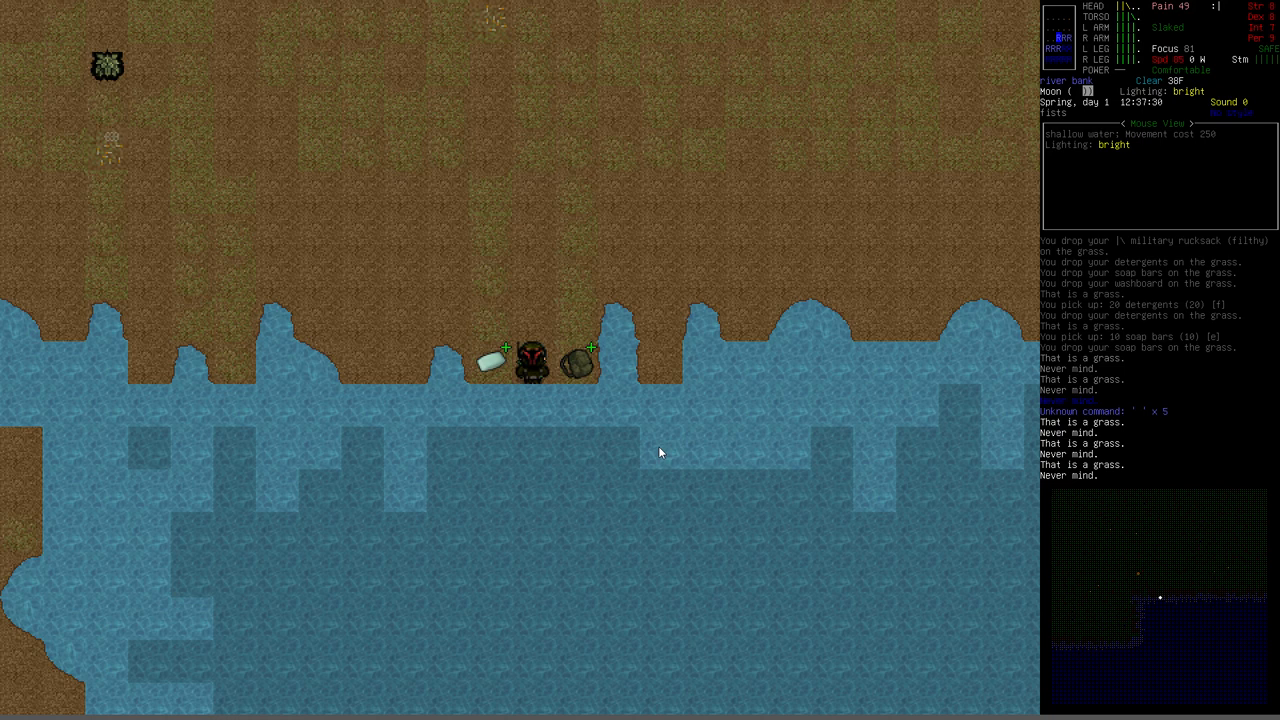
# Pick up the filthy clothing, kill both water zombies via Debug, and list items to wash.
pyautogui.press('i')
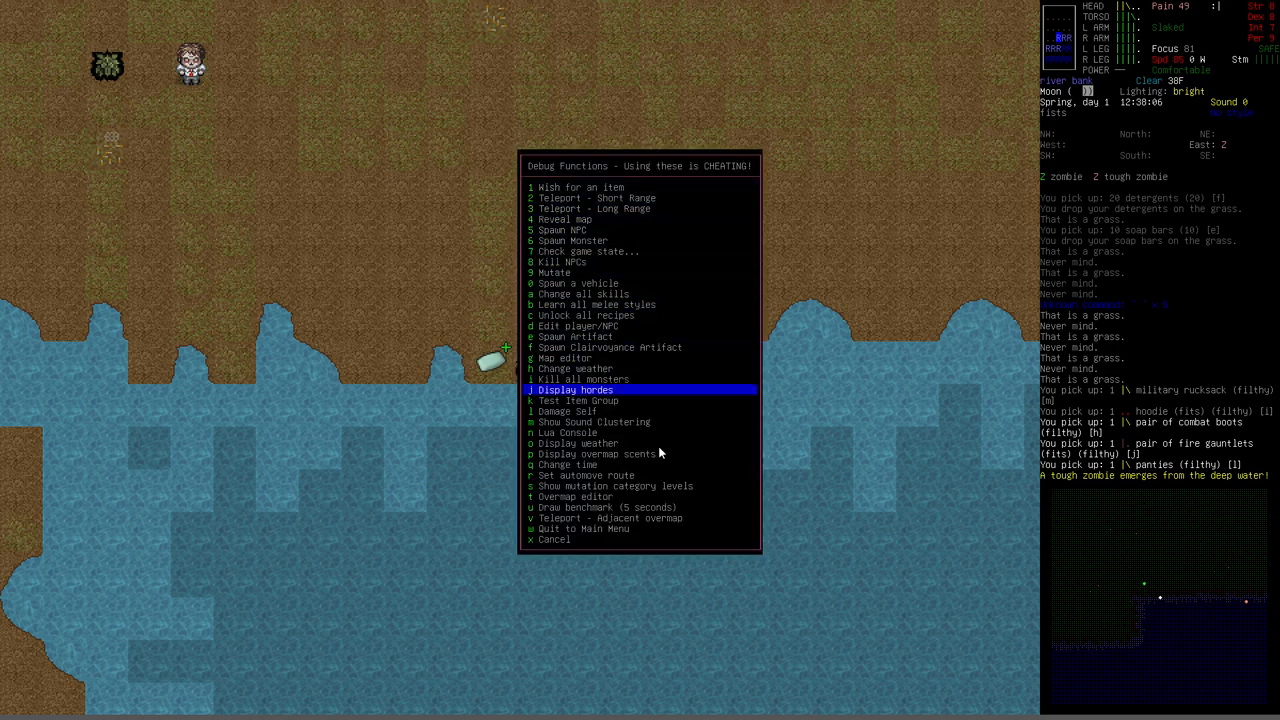
pyautogui.click(586, 378)
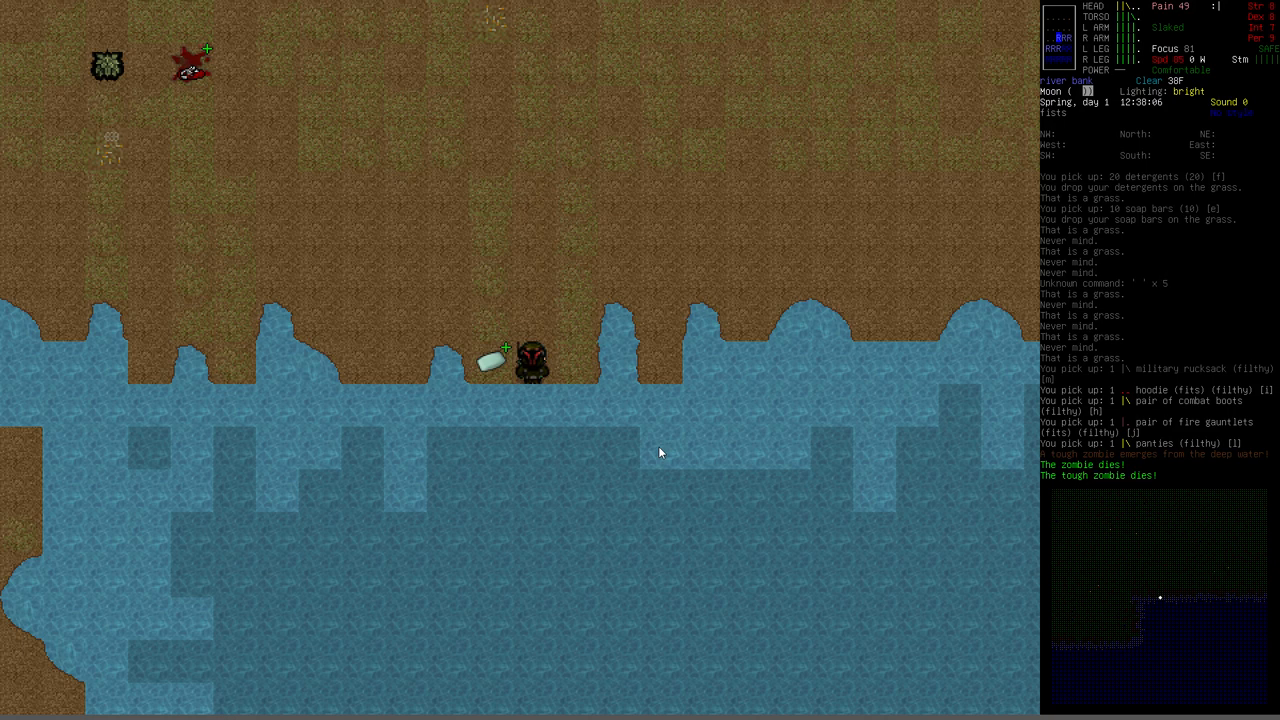
pyautogui.press('a')
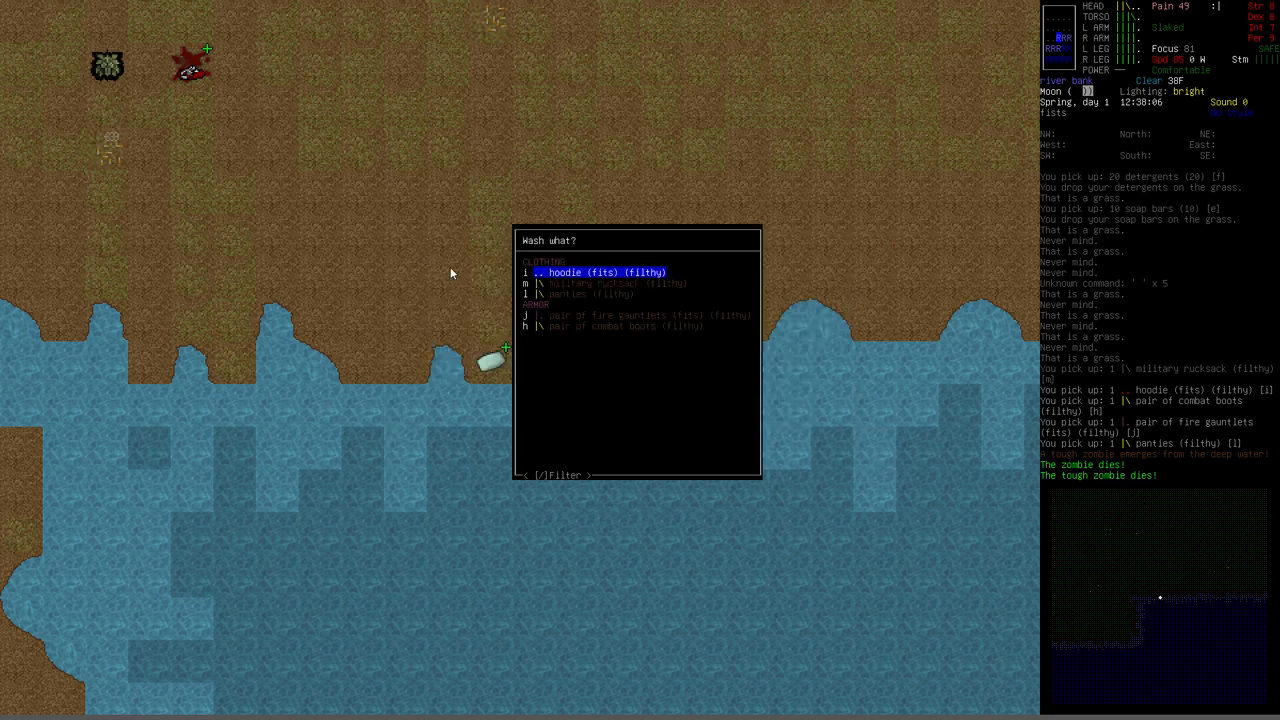
pyautogui.moveTo(497, 358)
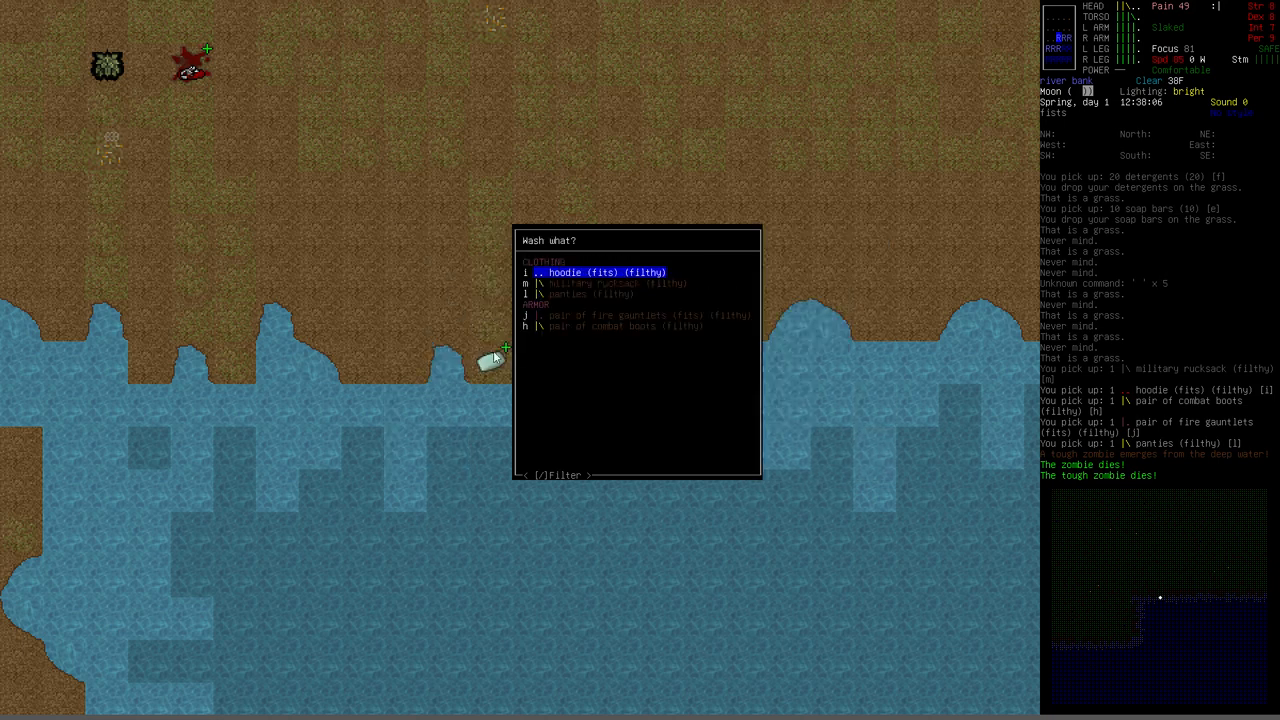
pyautogui.moveTo(687, 419)
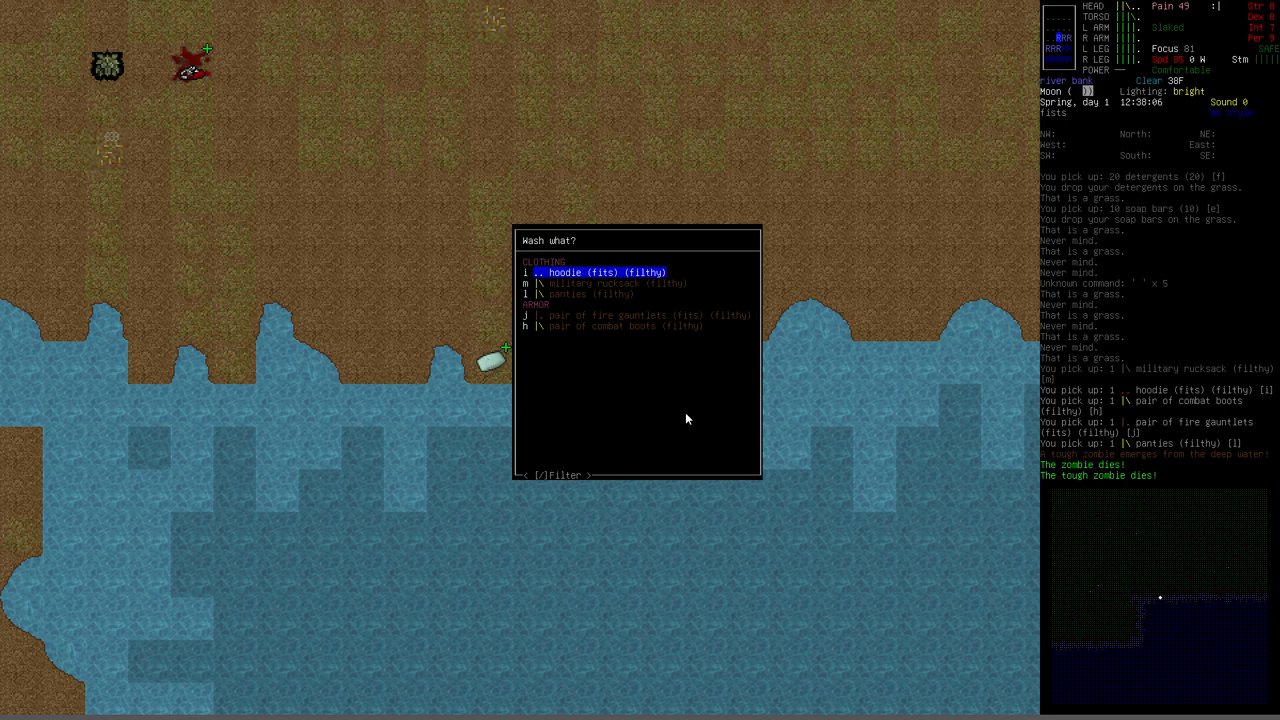
pyautogui.moveTo(727, 421)
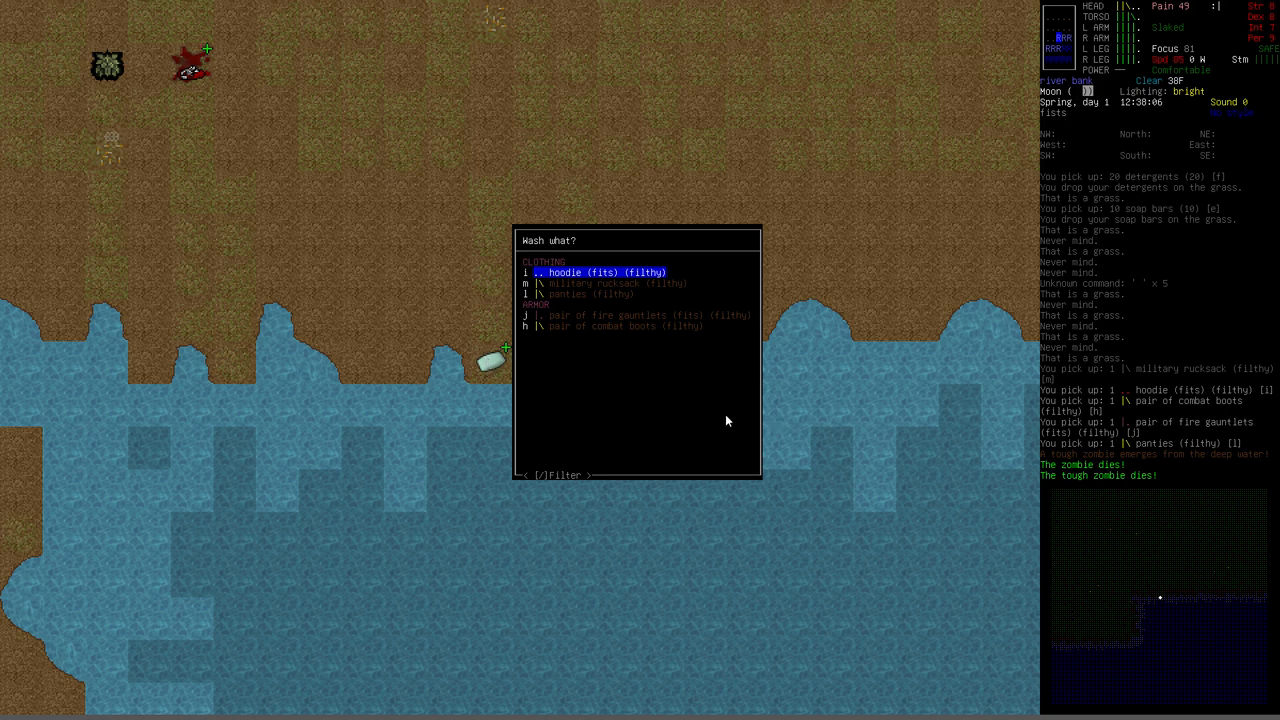
# Mark the hoodie and military rucksack for washing.
pyautogui.press('down')
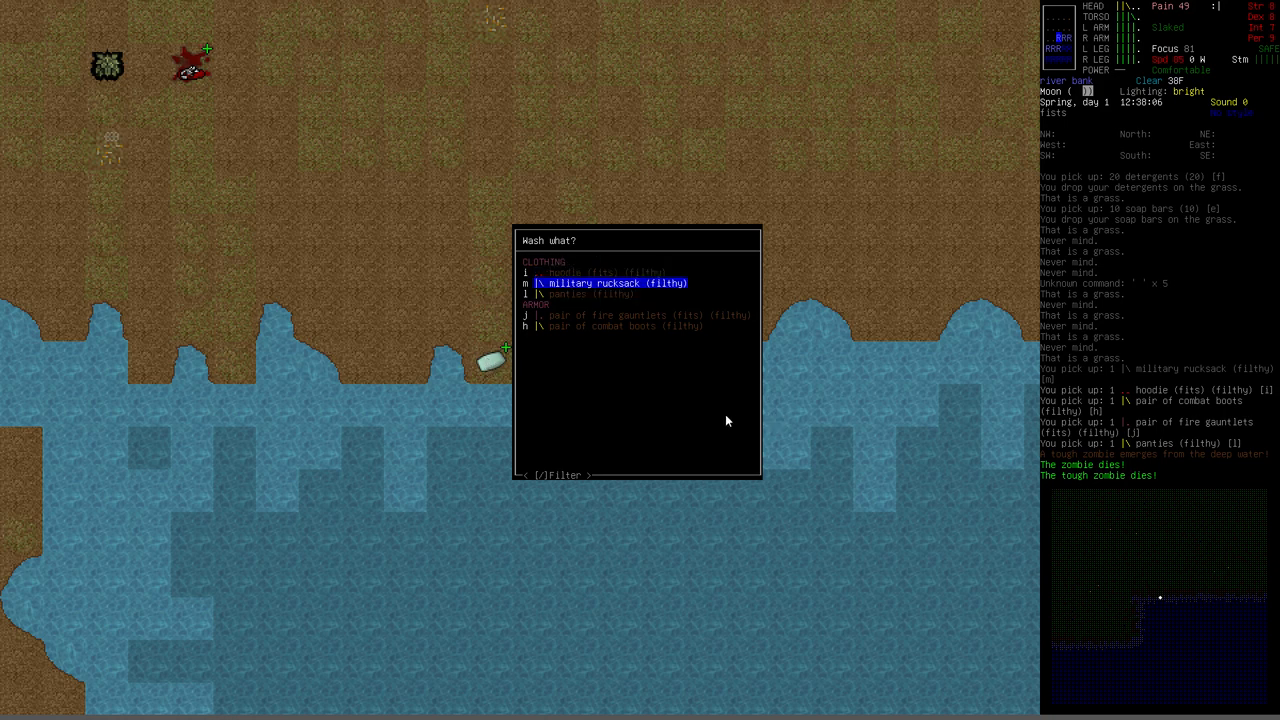
pyautogui.press('m')
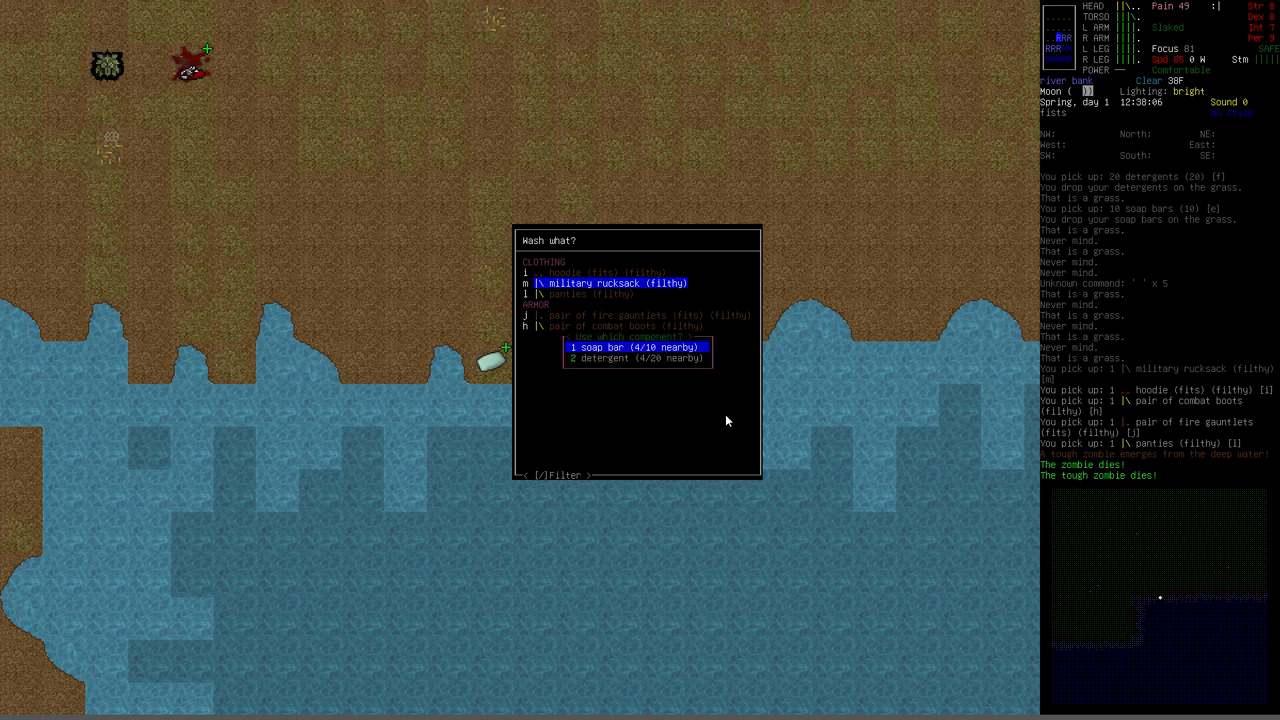
pyautogui.moveTo(603, 363)
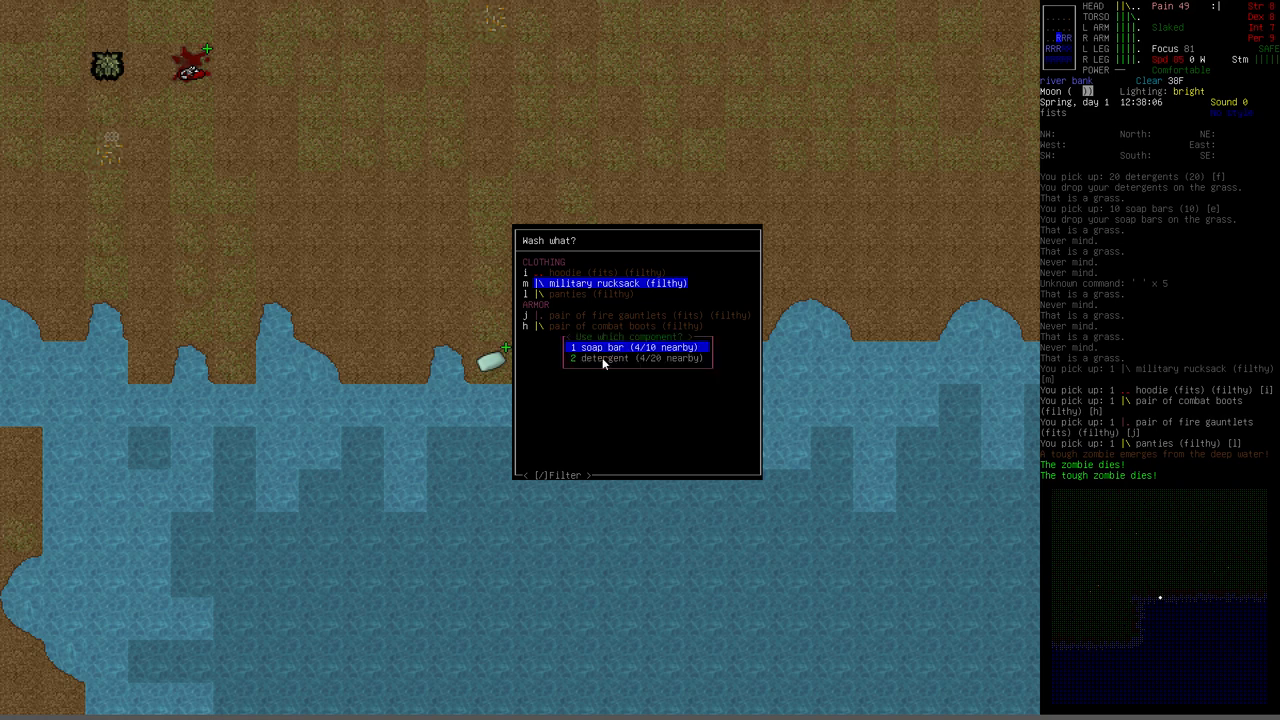
pyautogui.moveTo(638, 355)
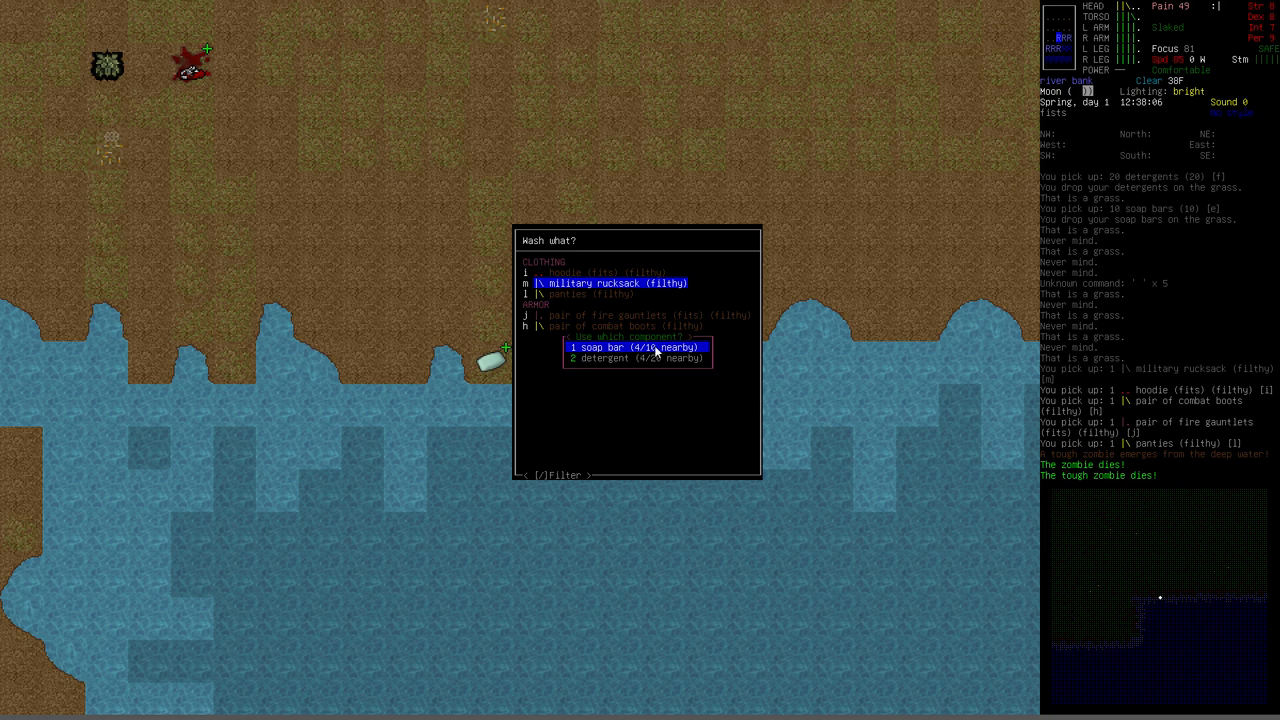
pyautogui.moveTo(659, 363)
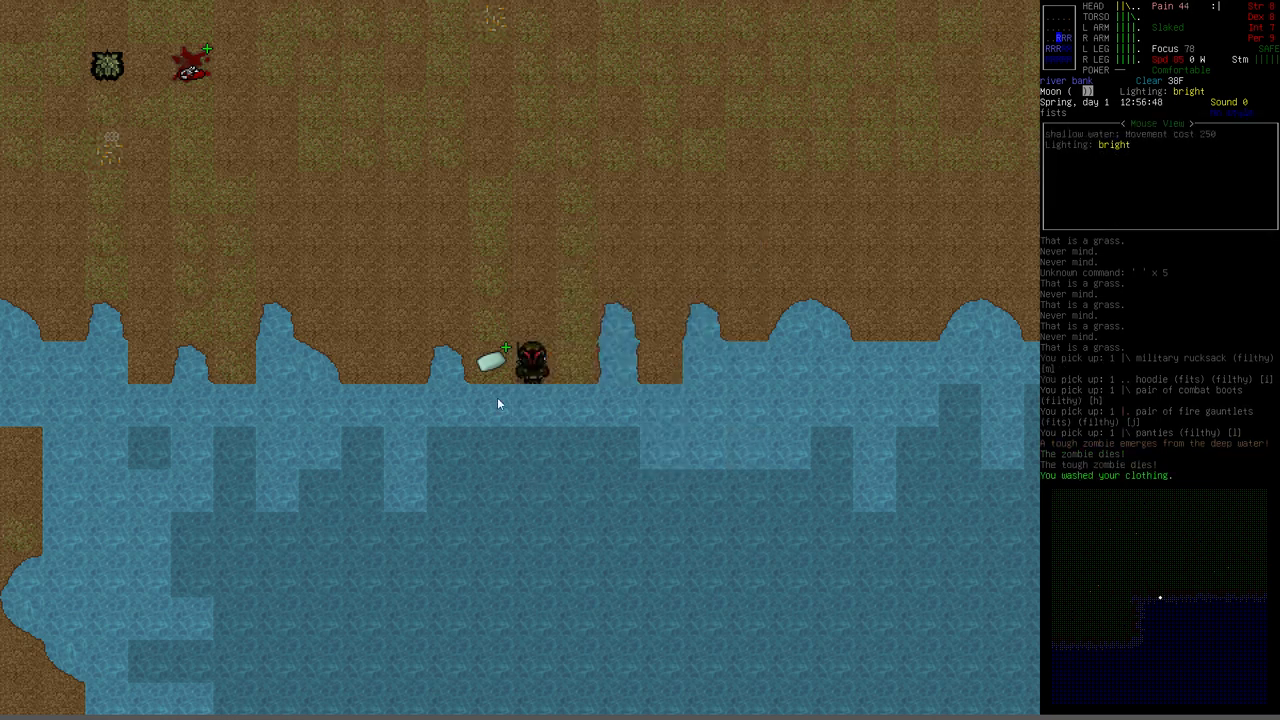
pyautogui.moveTo(565, 407)
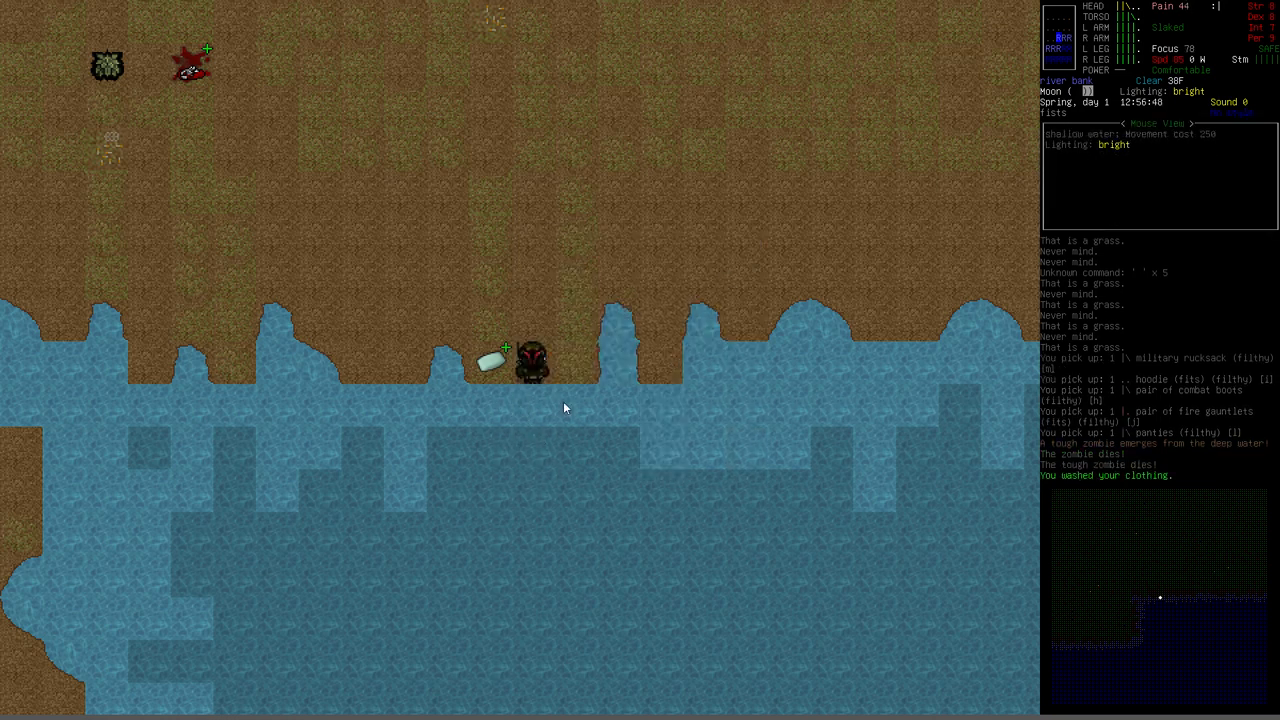
pyautogui.moveTo(535, 420)
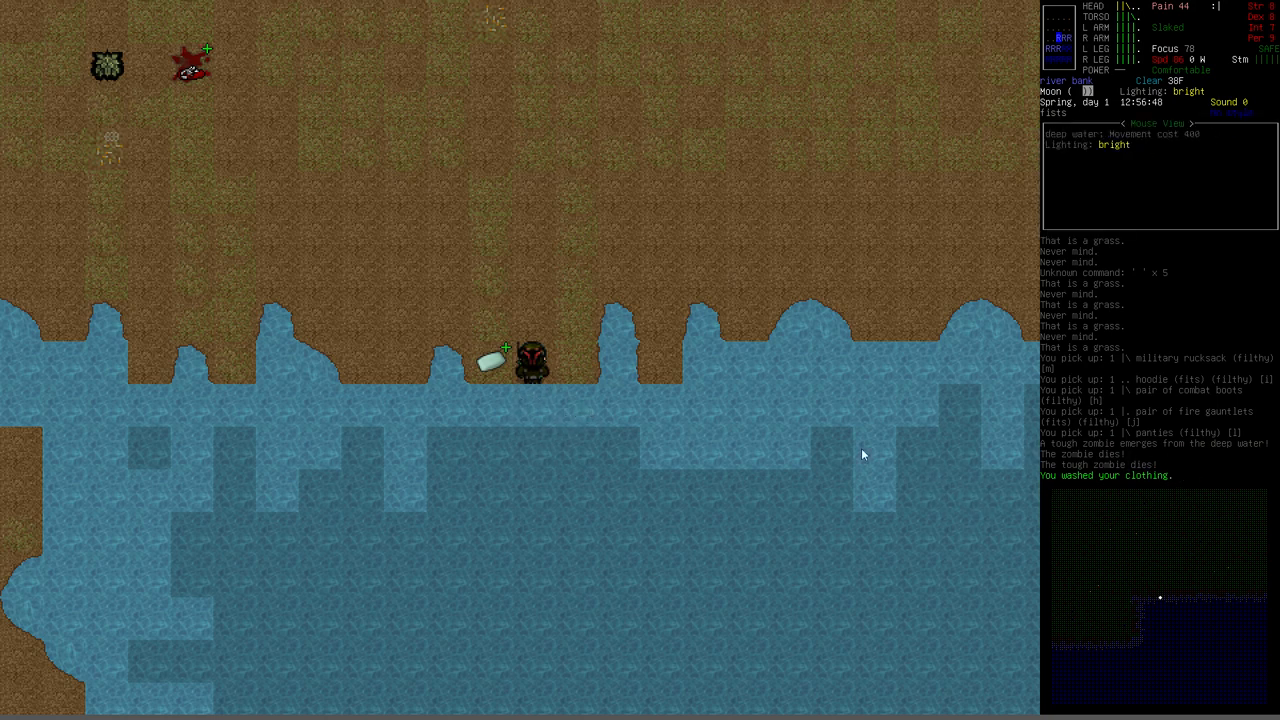
# Open the inventory to check which washed items are now clean.
pyautogui.press('i')
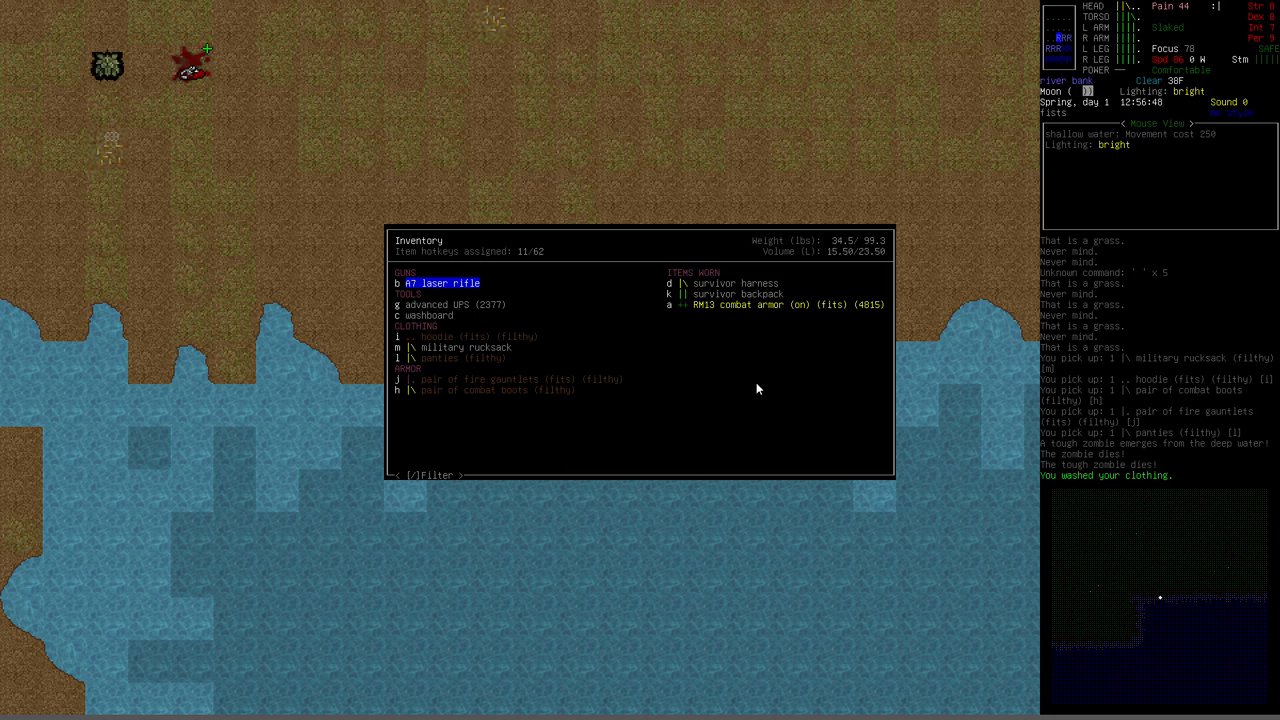
pyautogui.moveTo(391, 549)
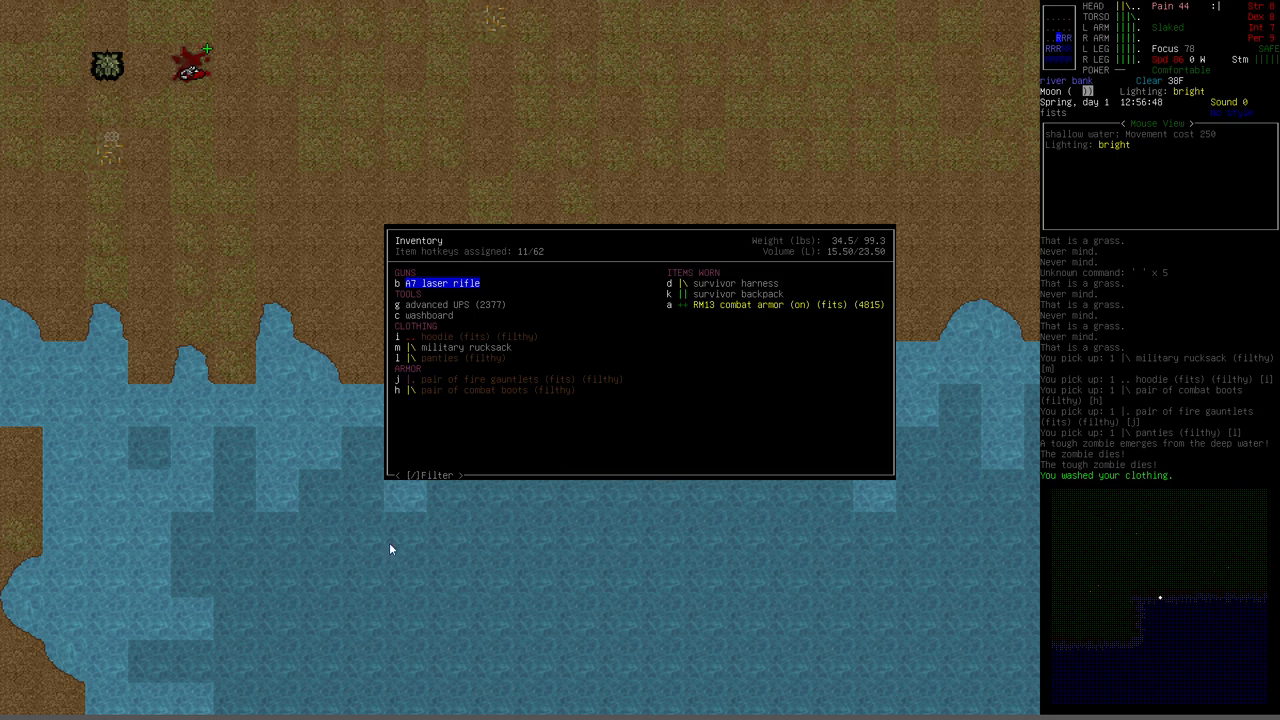
pyautogui.moveTo(673, 457)
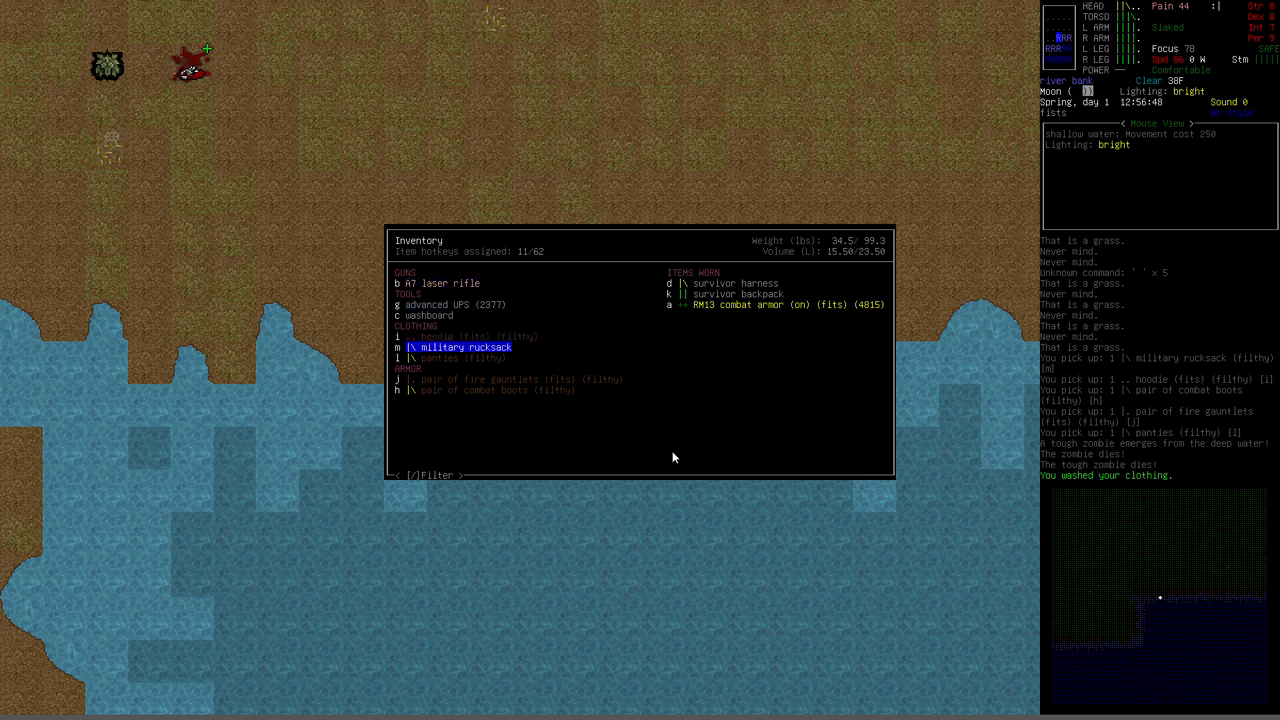
pyautogui.moveTo(518, 348)
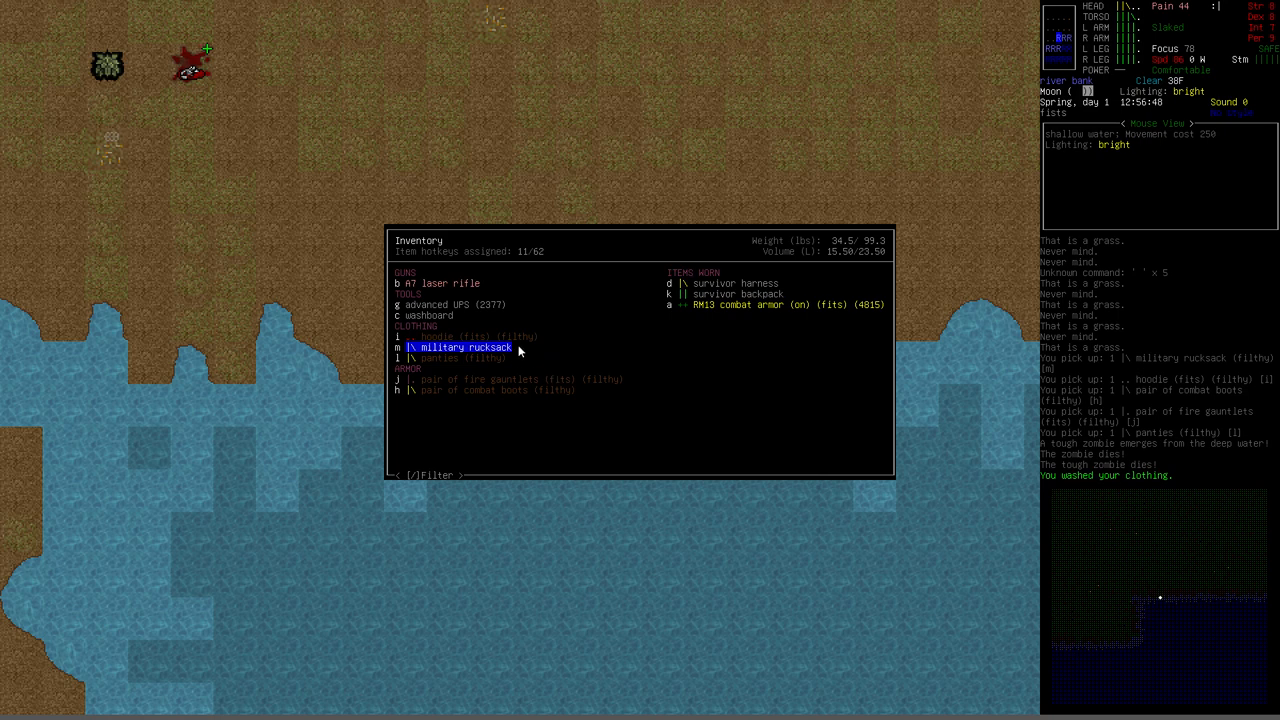
pyautogui.moveTo(567, 336)
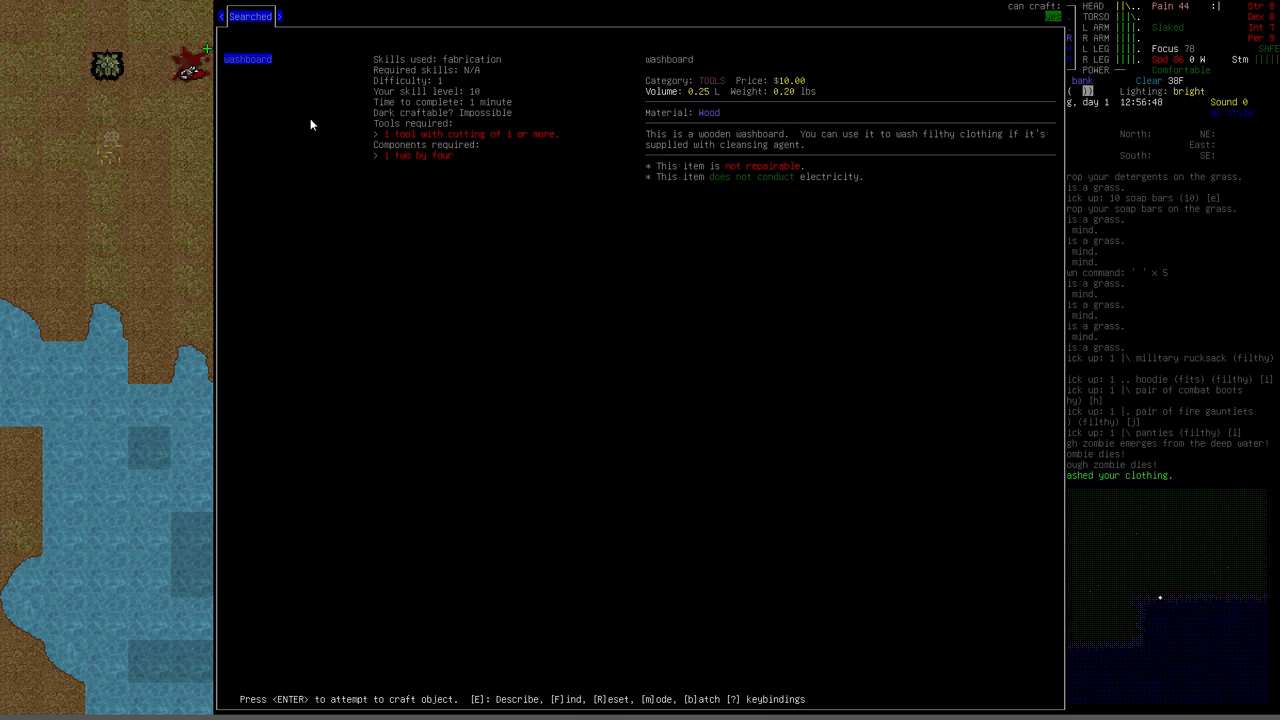
pyautogui.moveTo(463, 56)
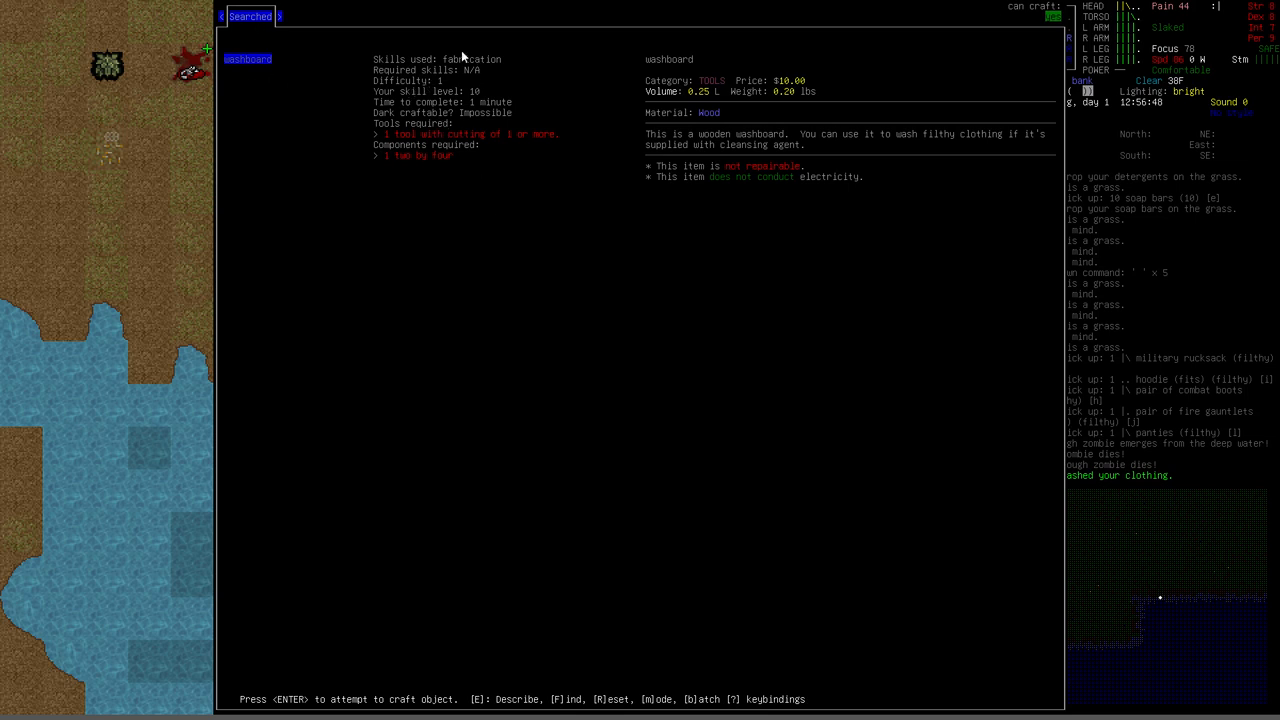
pyautogui.moveTo(442, 90)
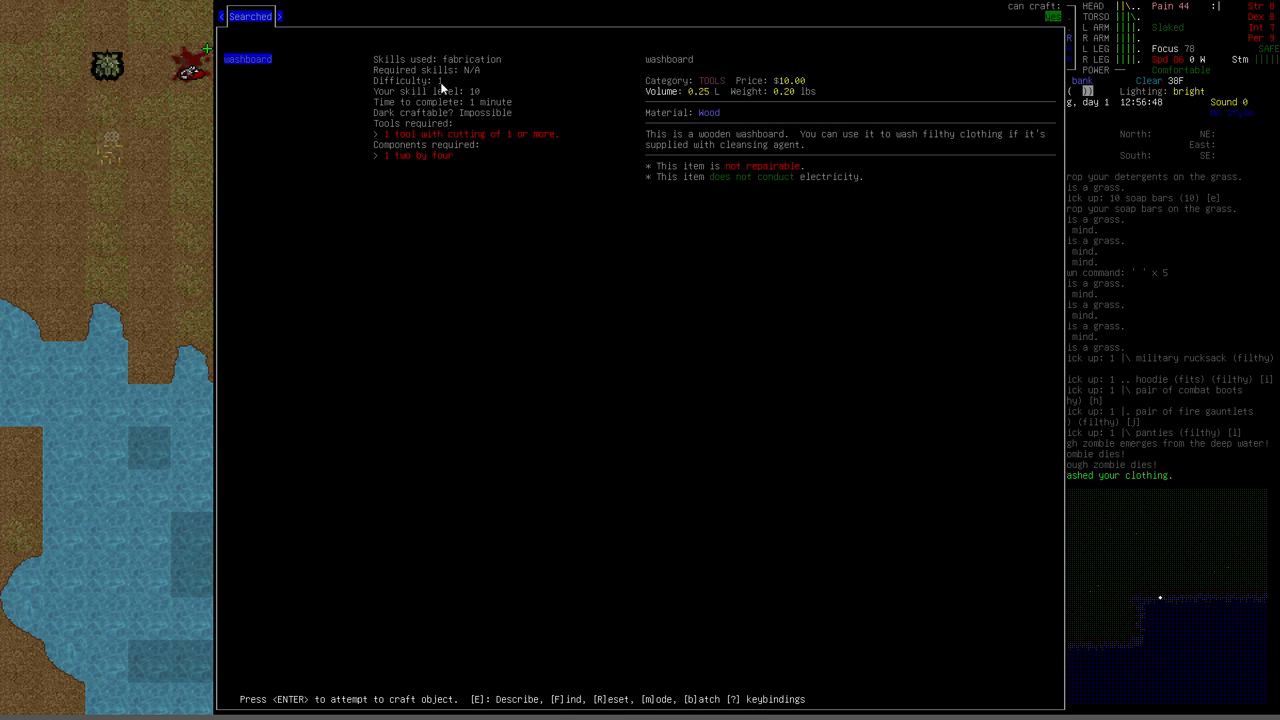
pyautogui.moveTo(472, 165)
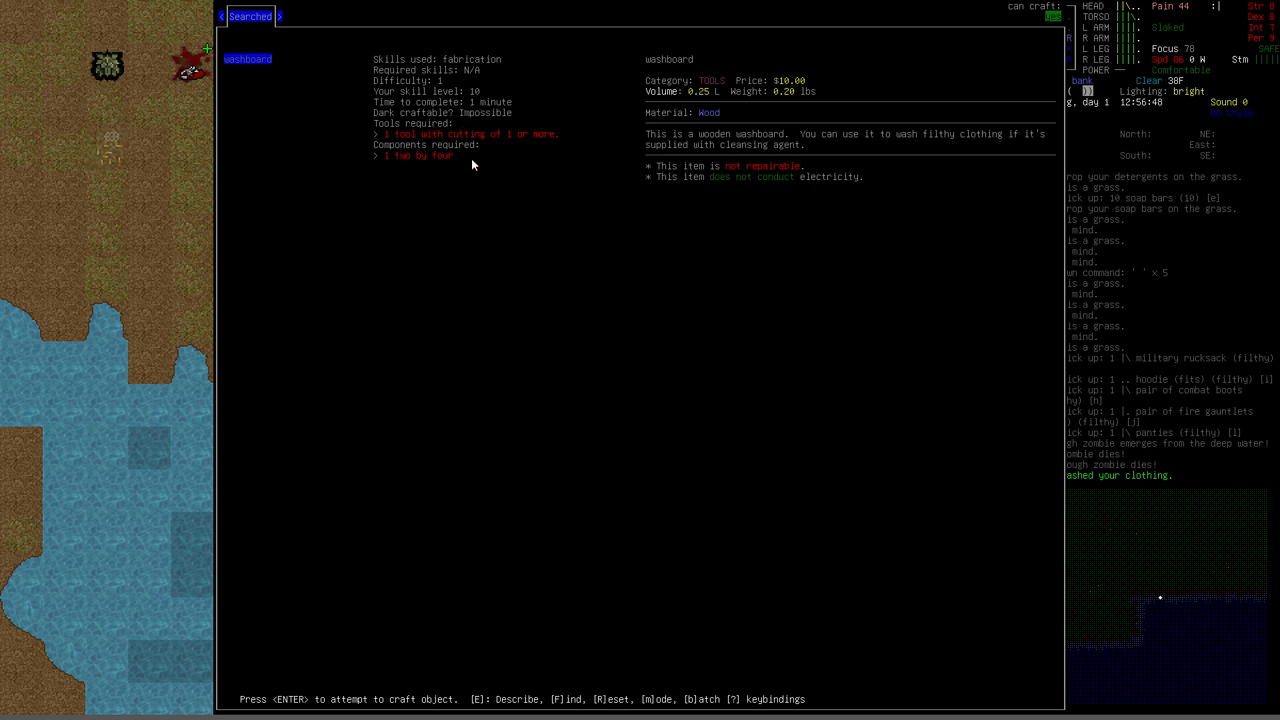
pyautogui.moveTo(434, 147)
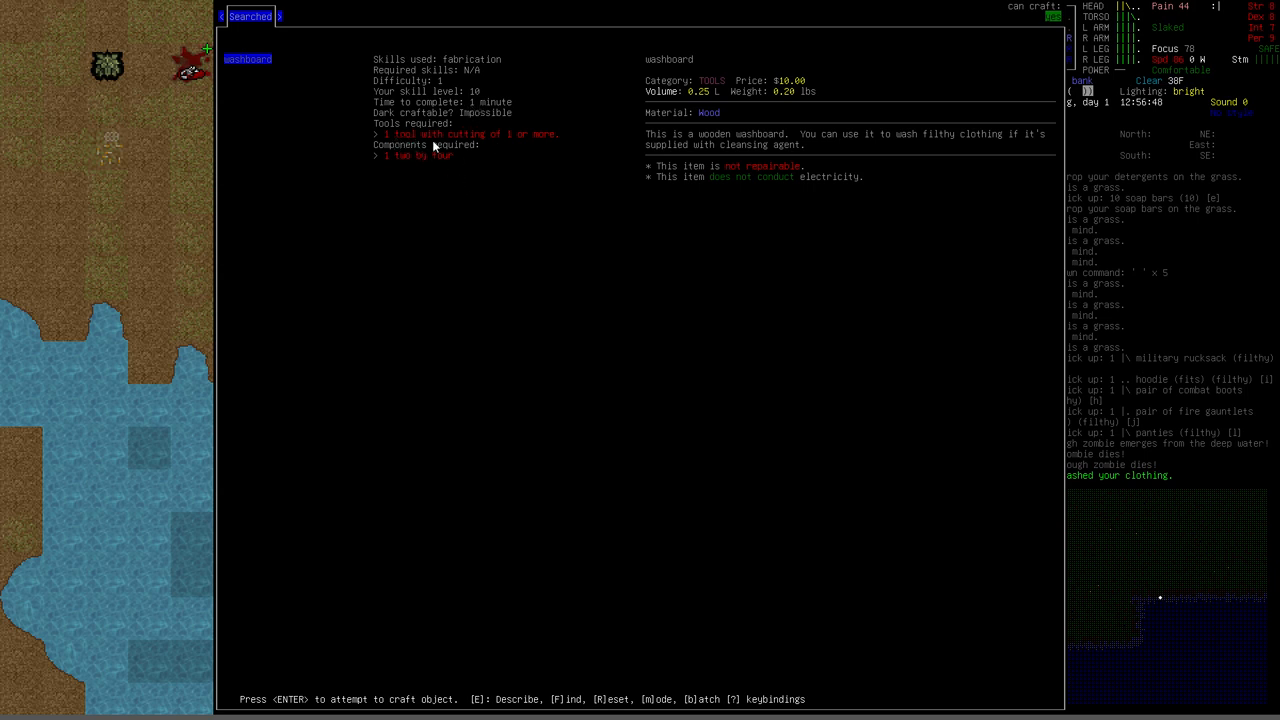
pyautogui.moveTo(443, 166)
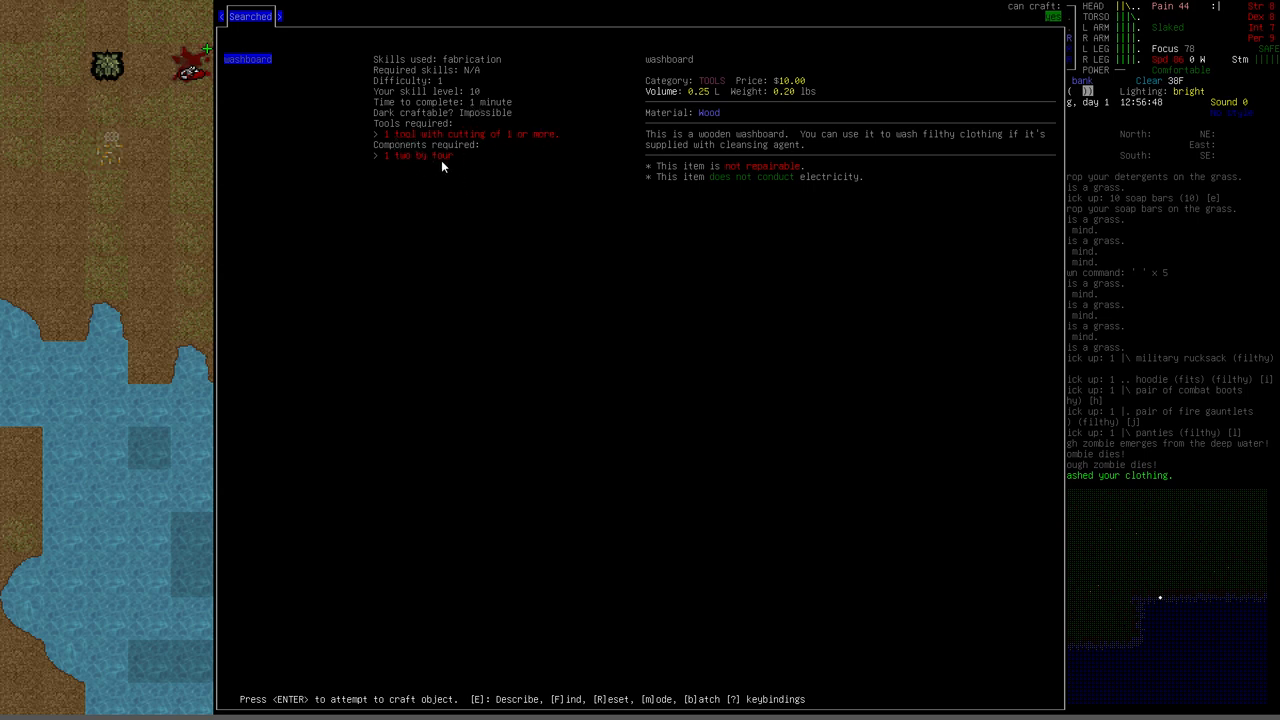
pyautogui.moveTo(401, 167)
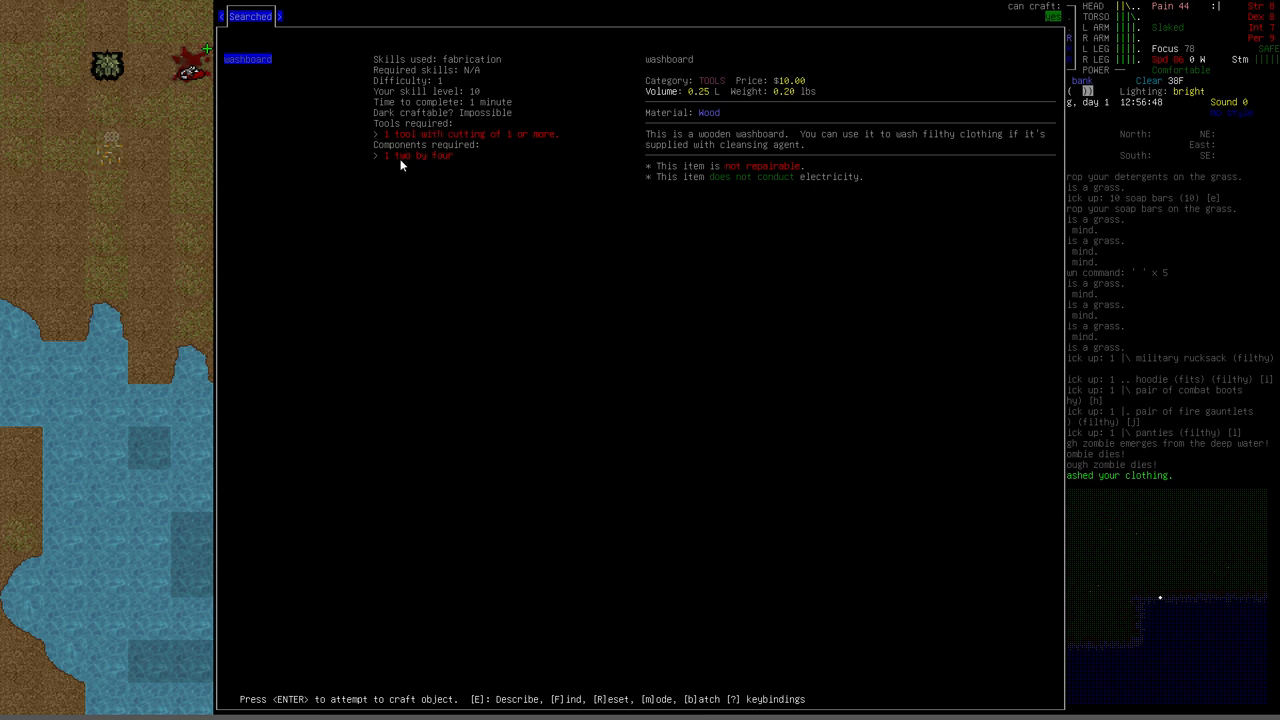
pyautogui.moveTo(341, 108)
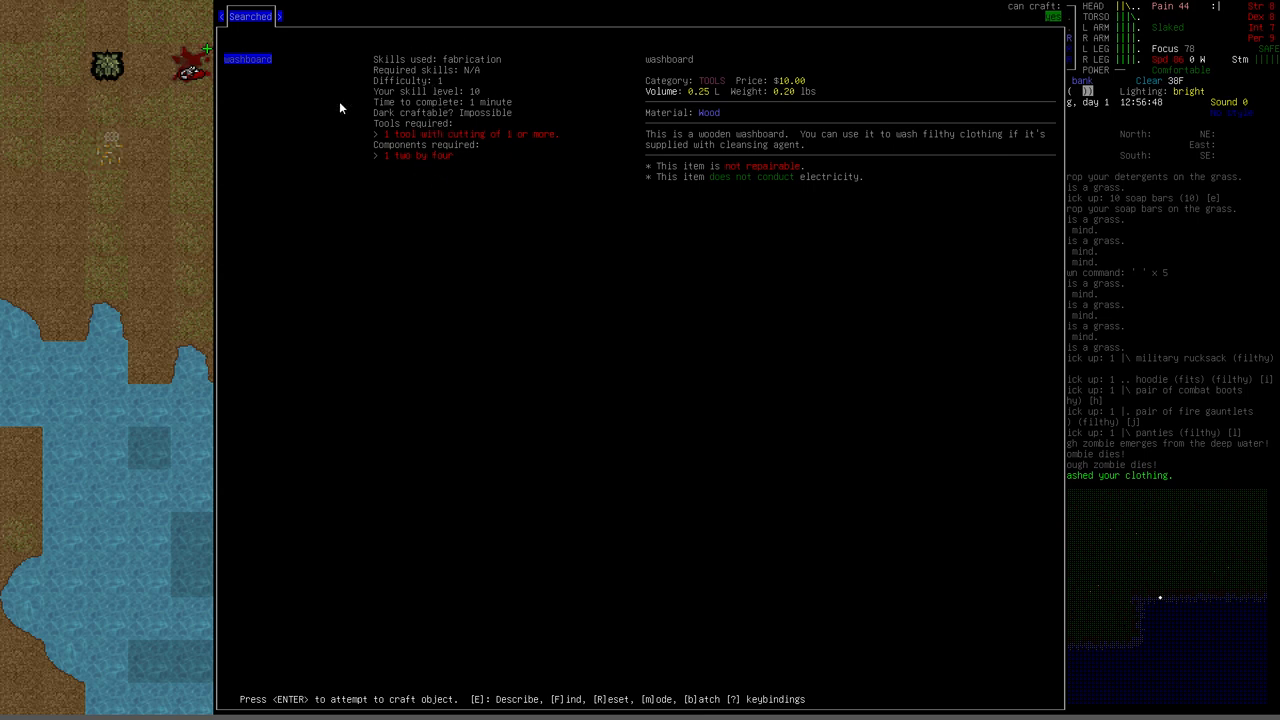
pyautogui.moveTo(415, 113)
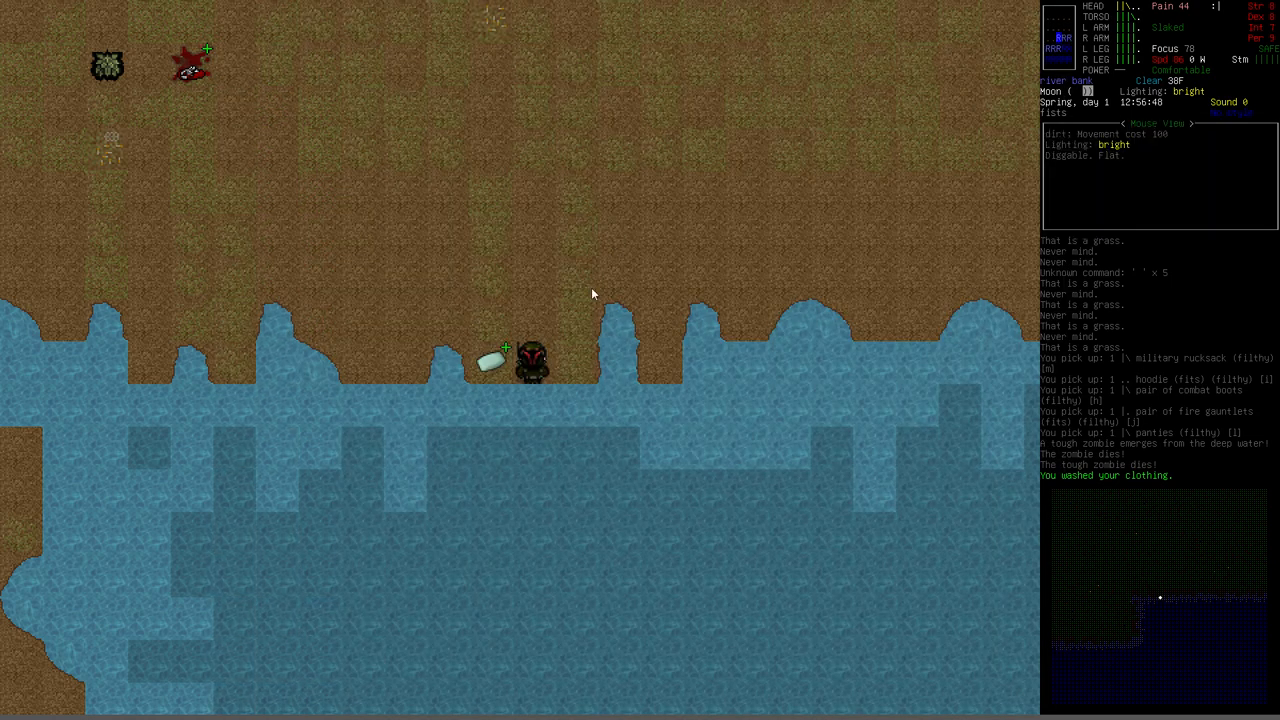
pyautogui.moveTo(490, 366)
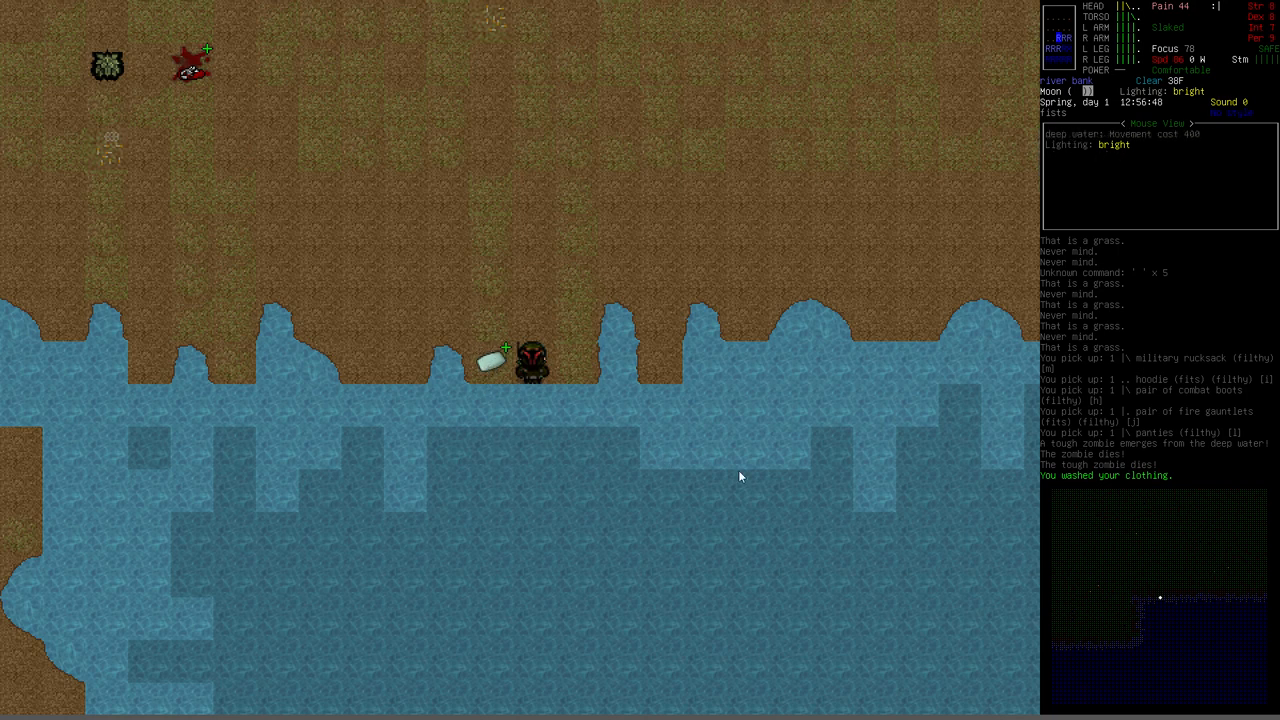
pyautogui.moveTo(735, 474)
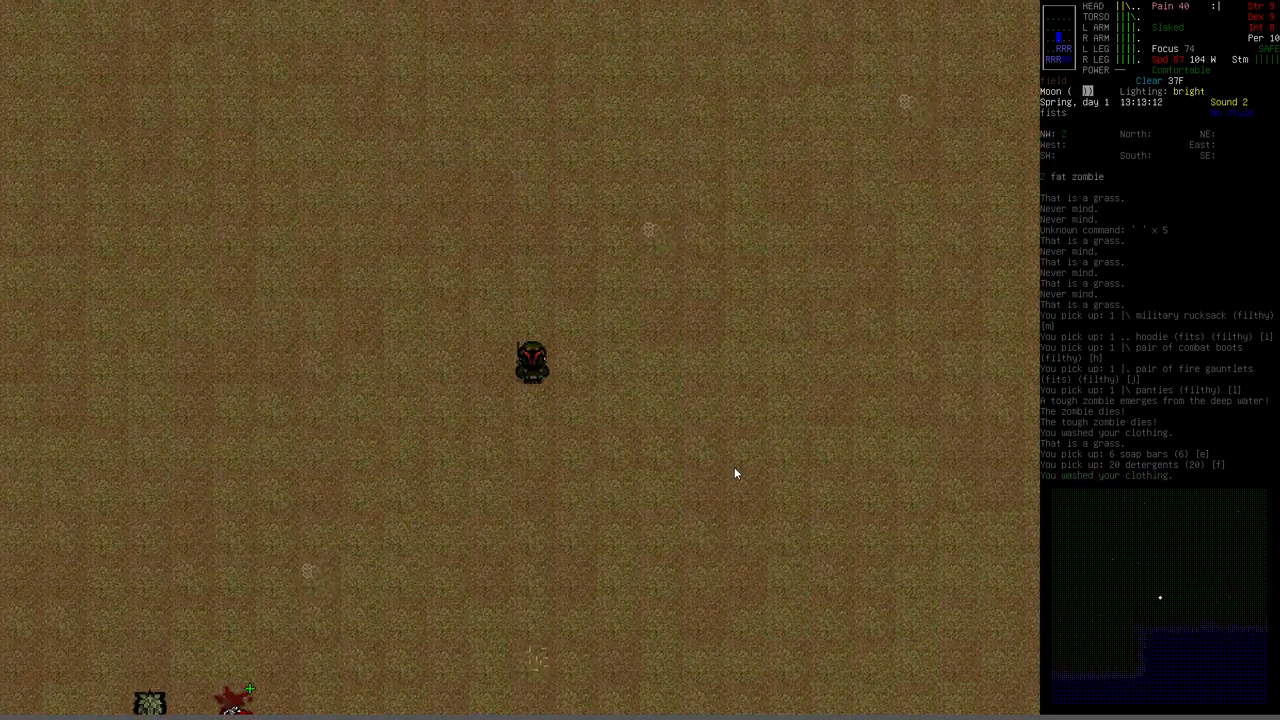
# Attempt washing the filthy fire gauntlets, learning 8 water charges are required.
pyautogui.press('W')
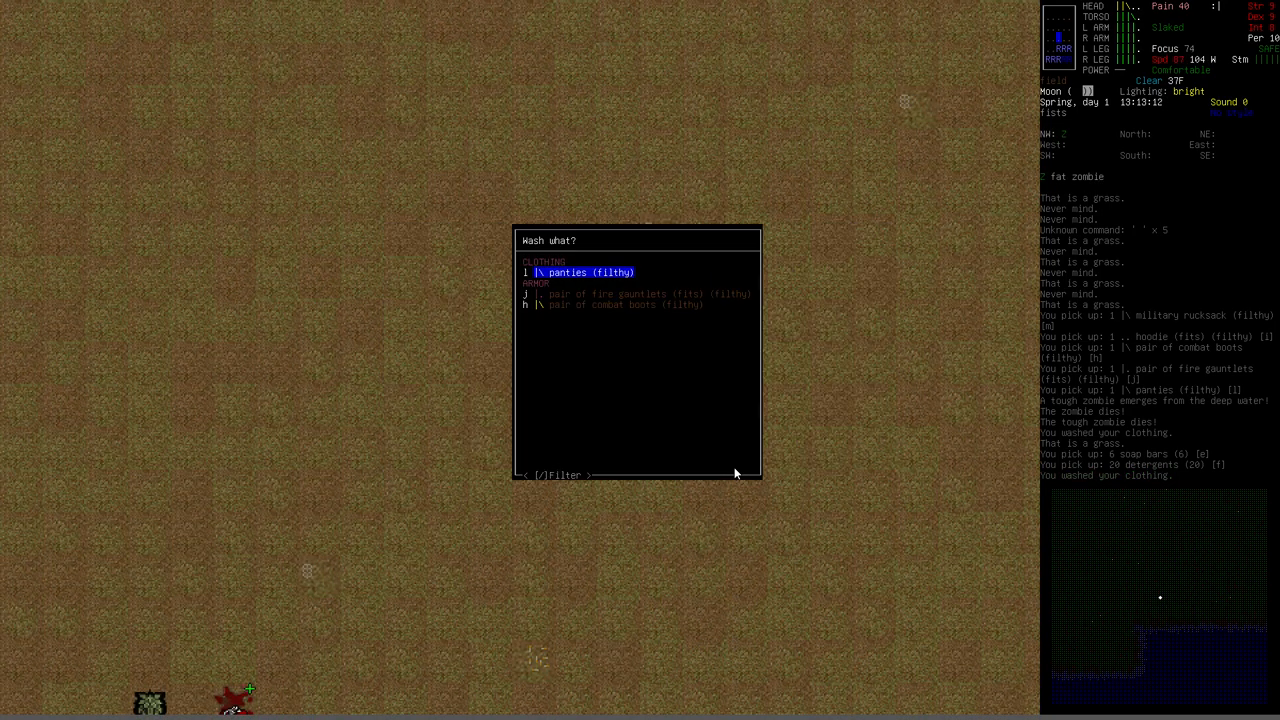
pyautogui.press('j')
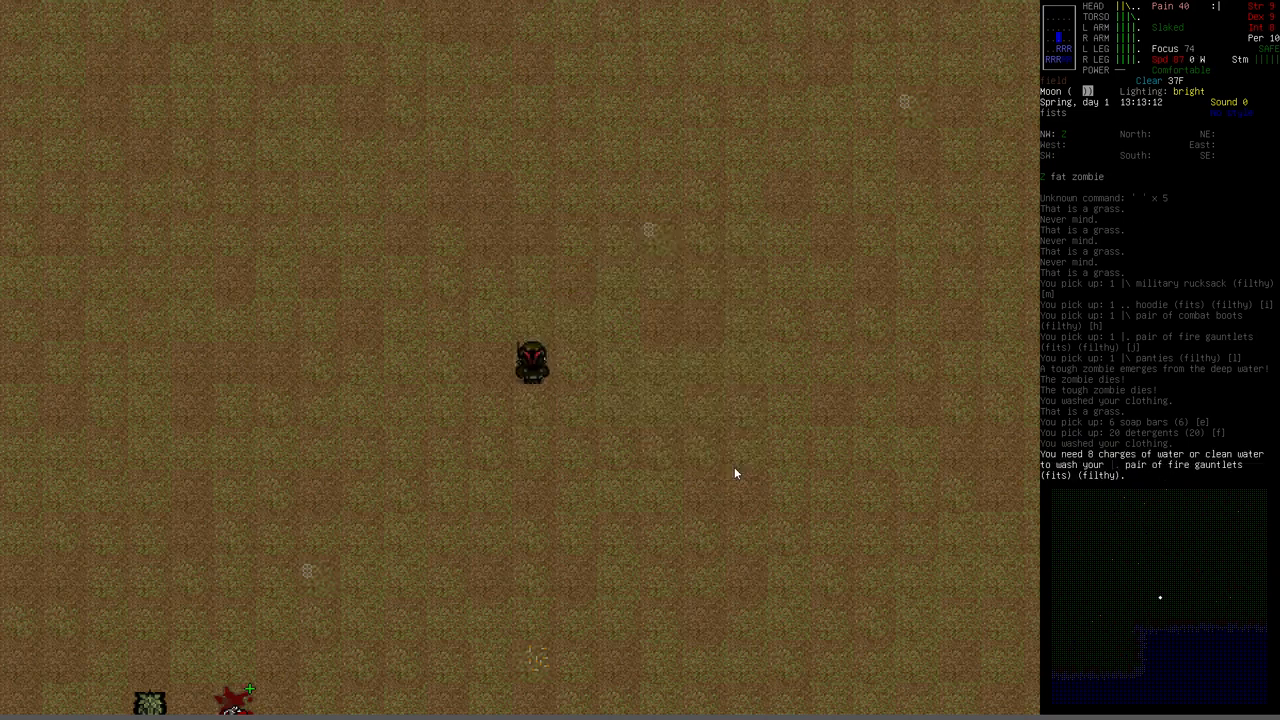
pyautogui.moveTo(1186, 463)
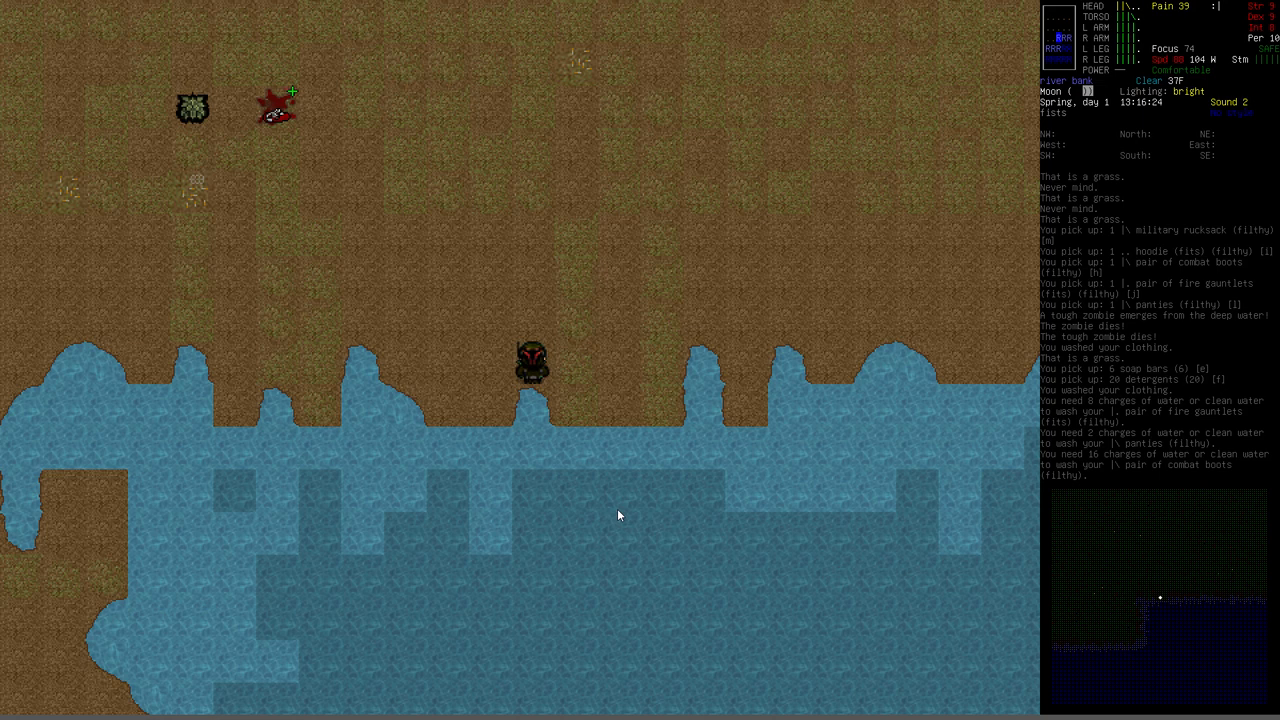
pyautogui.press('i')
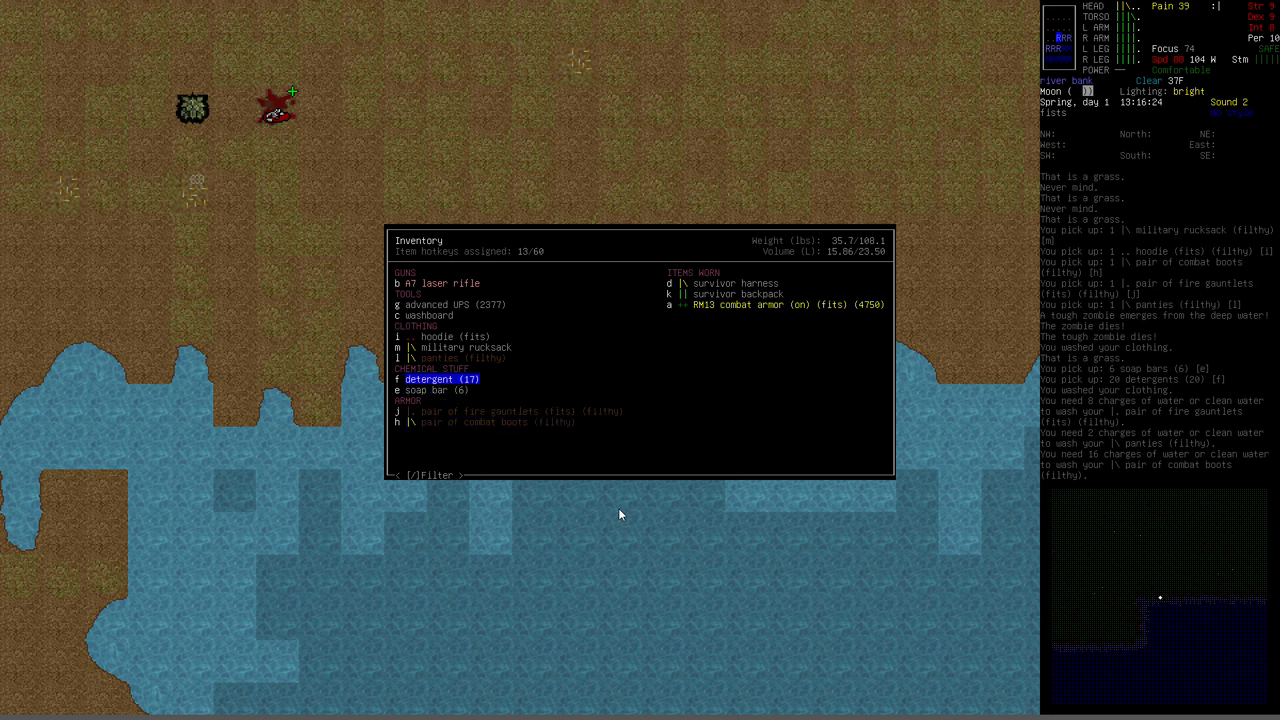
pyautogui.press('Escape')
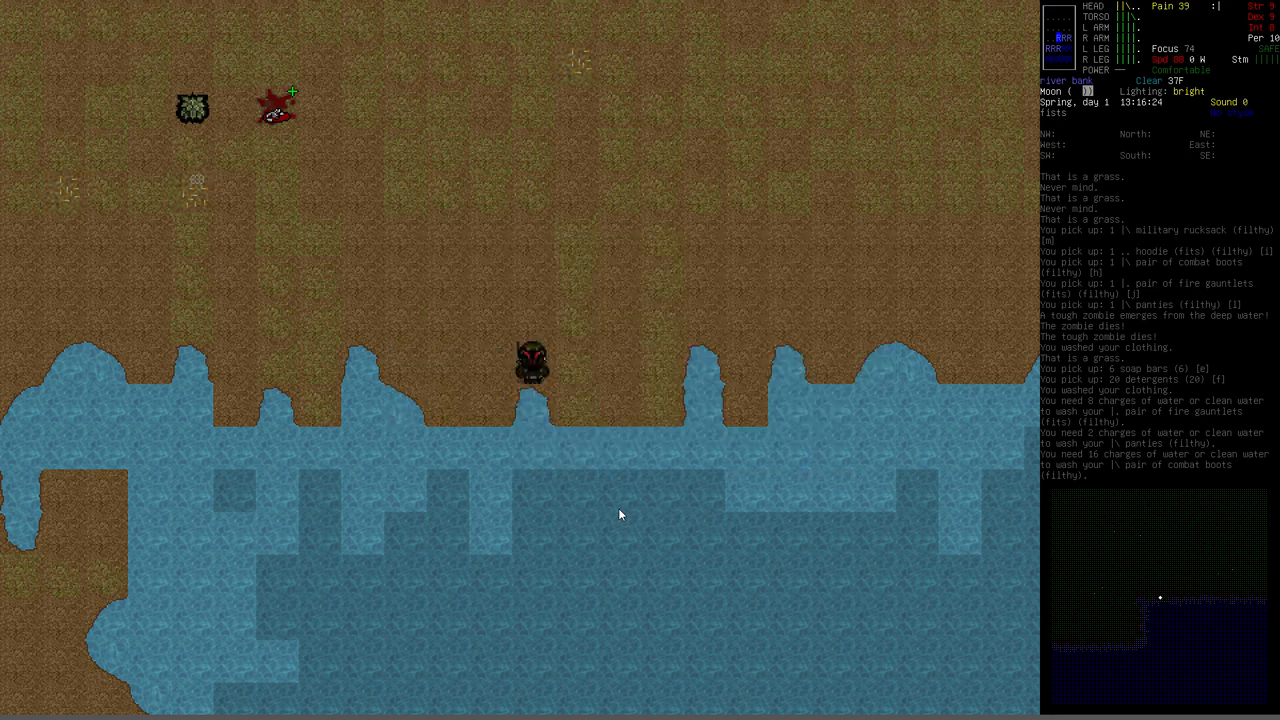